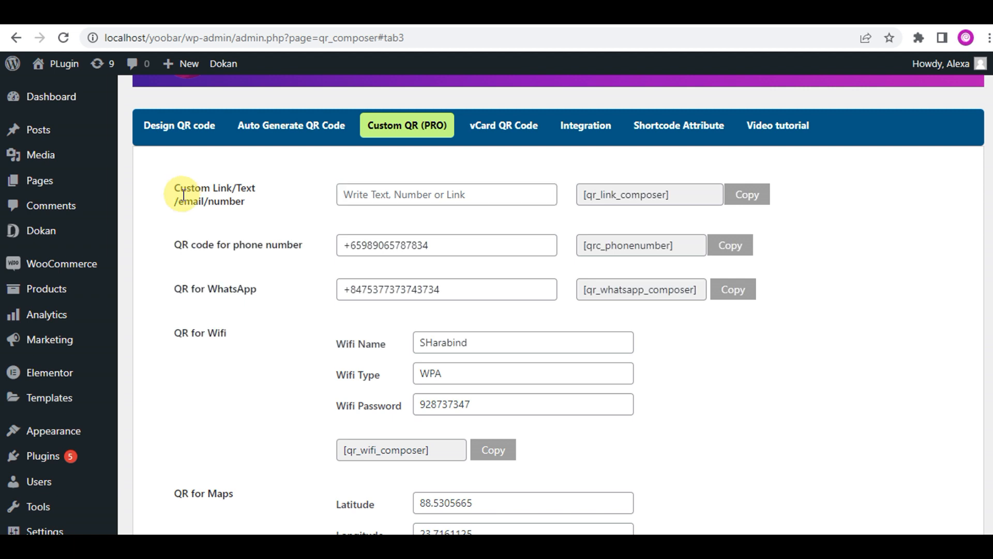
- Enter 'Hello this is text' as the Custom Link/Text QR content
left_click(446, 195)
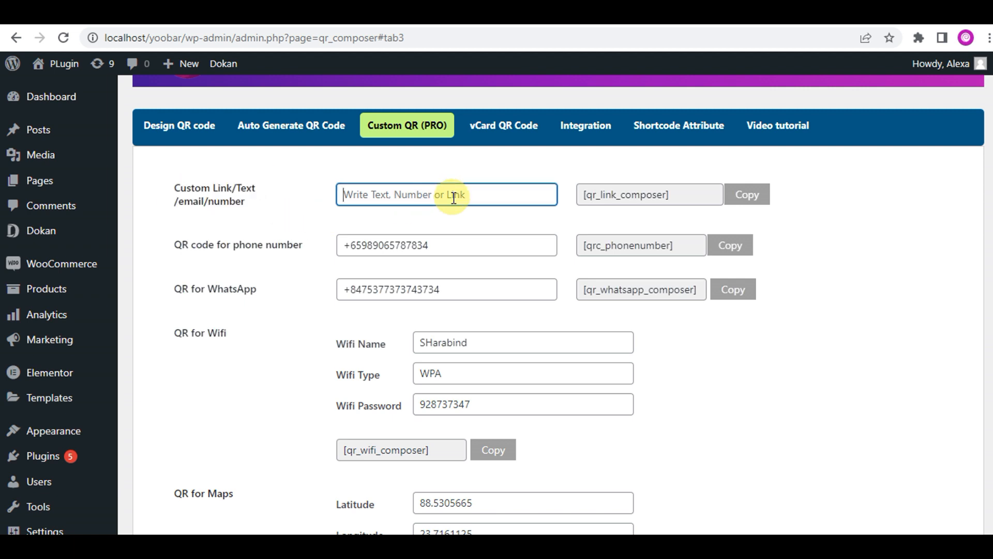
type("He")
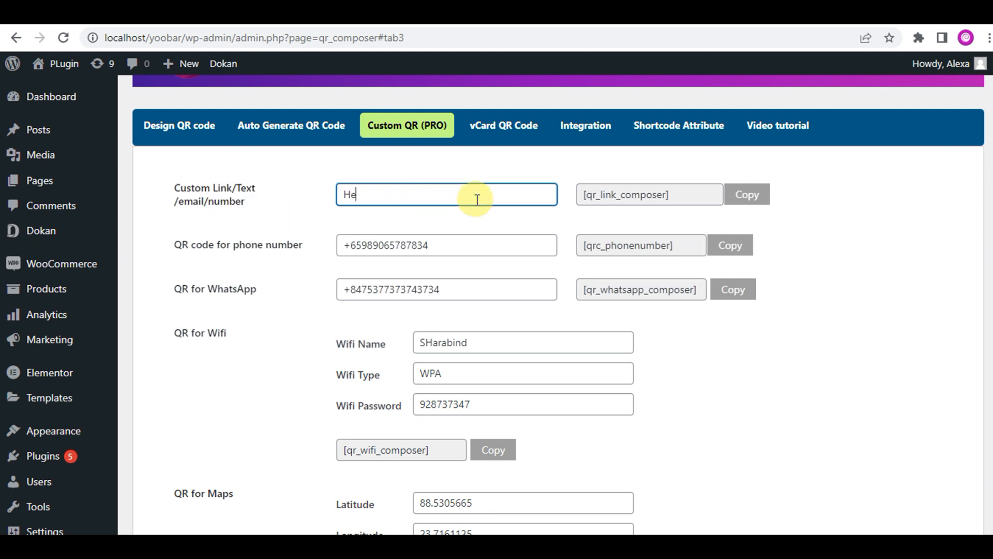
type("llo this is text")
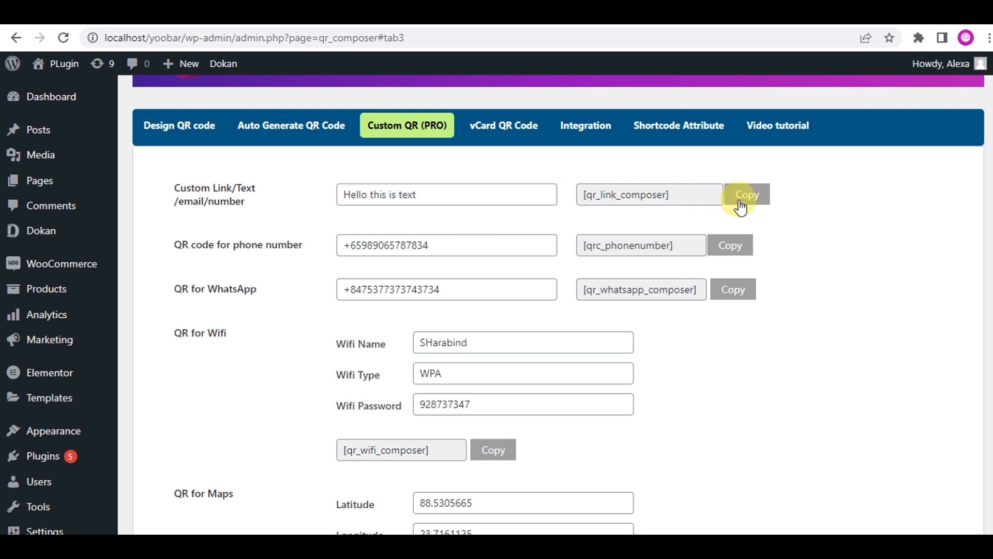
scroll("down", 3)
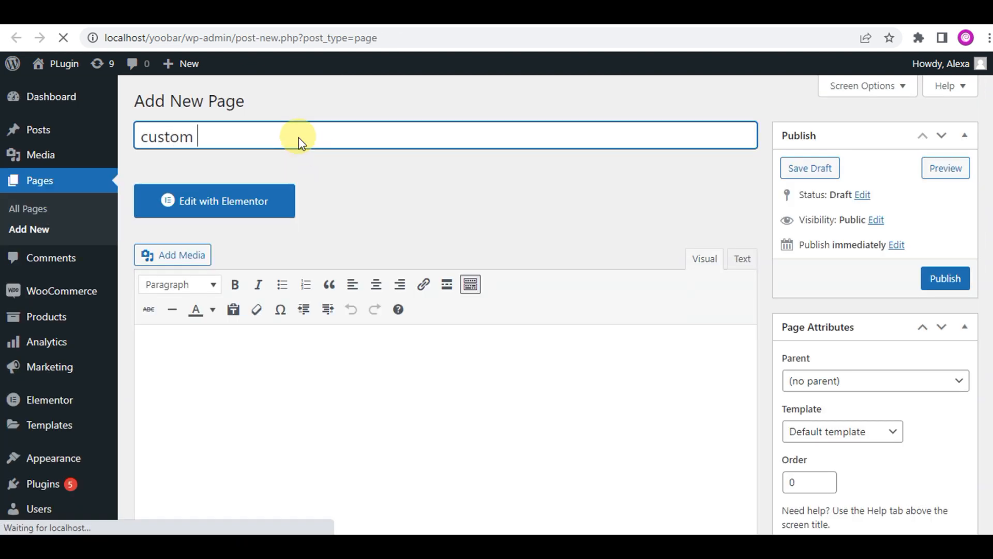
- Publish the 'custom text, Link, or number' shortcode page and open it in a new tab
type("text")
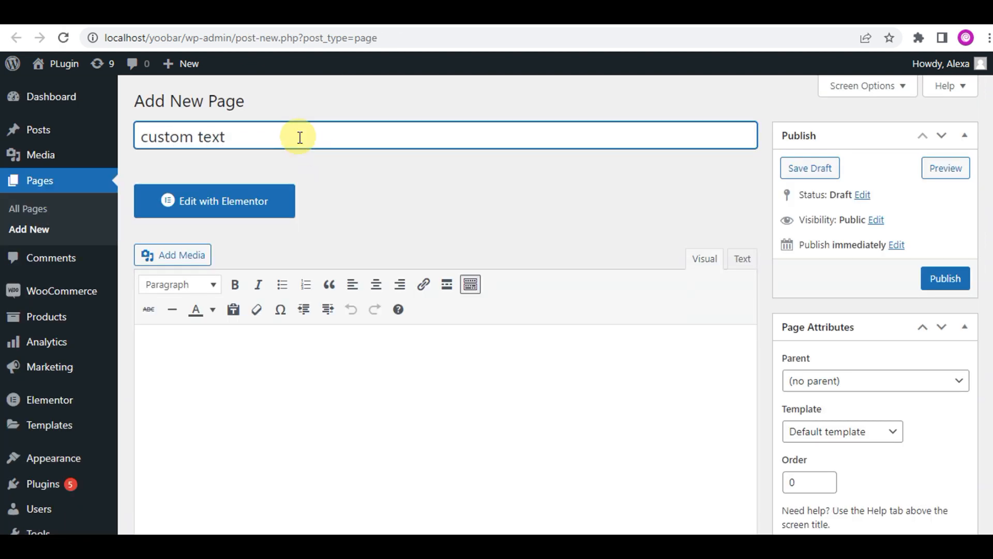
type(", Link, o")
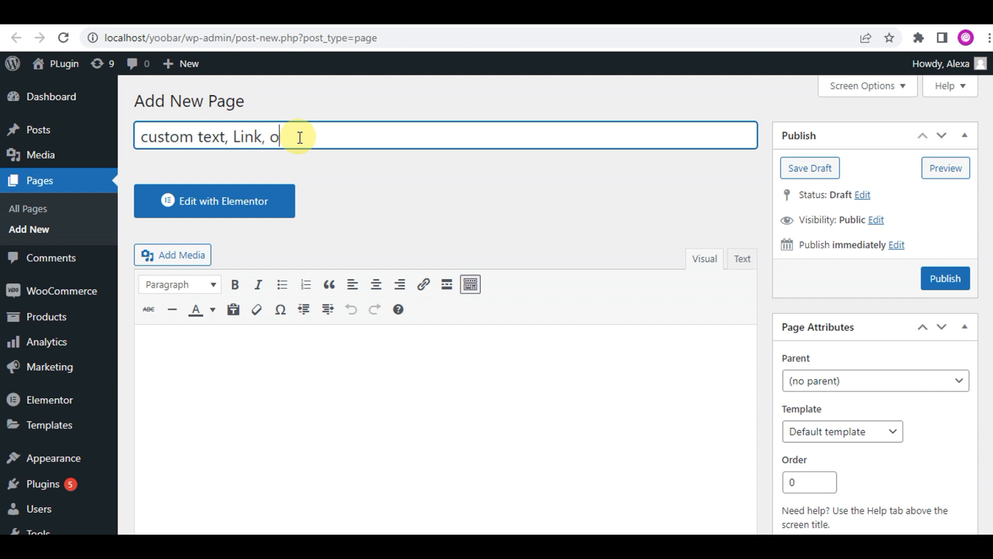
type("r number")
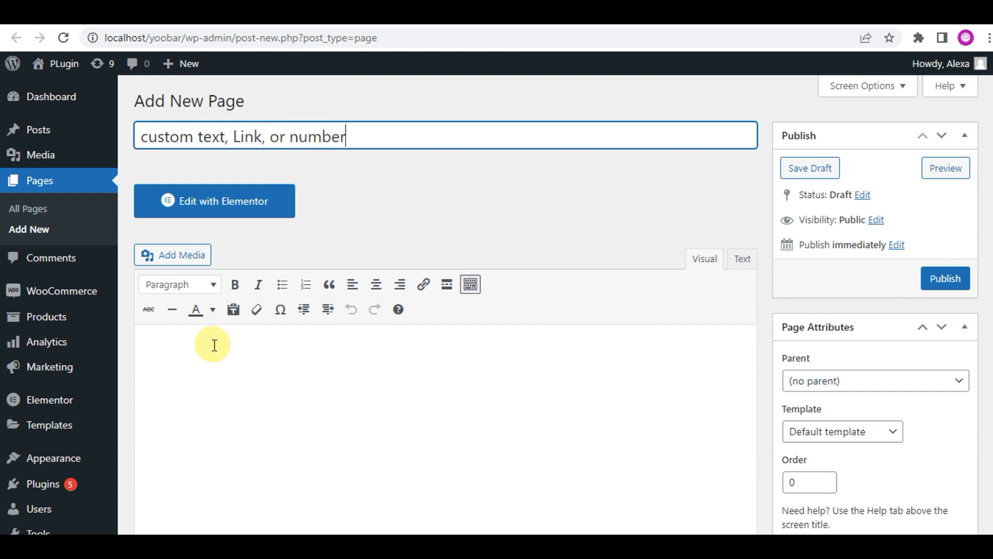
scroll("down", 3)
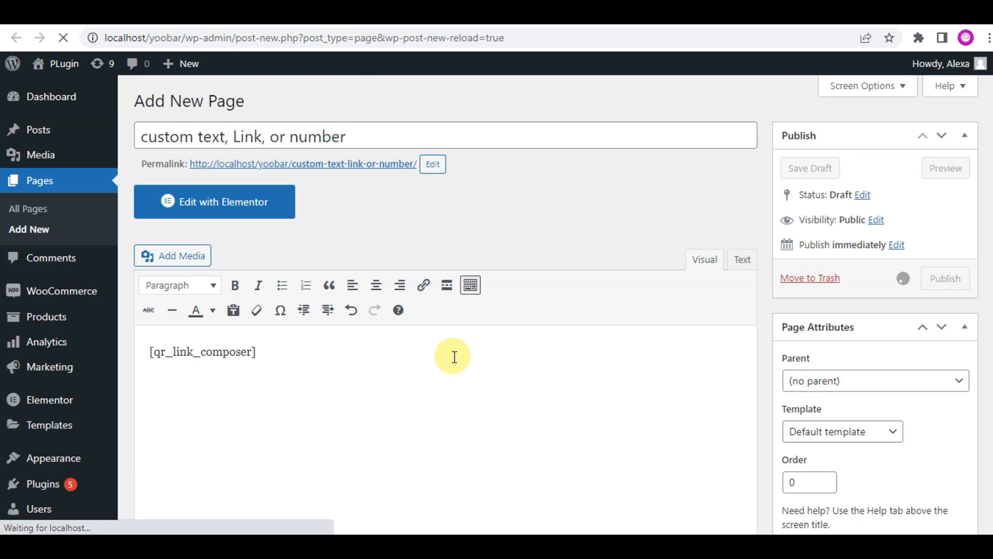
left_click(945, 278)
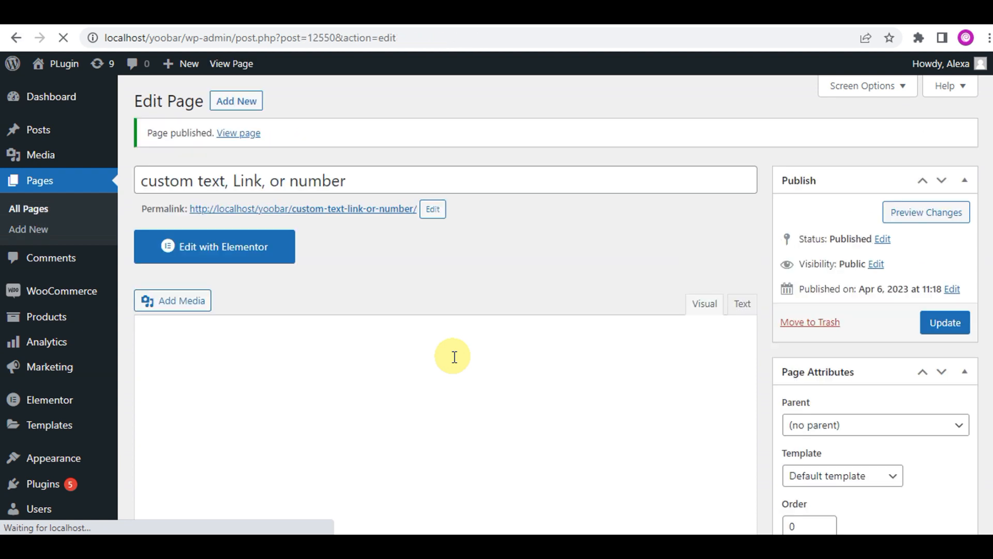
right_click(238, 132)
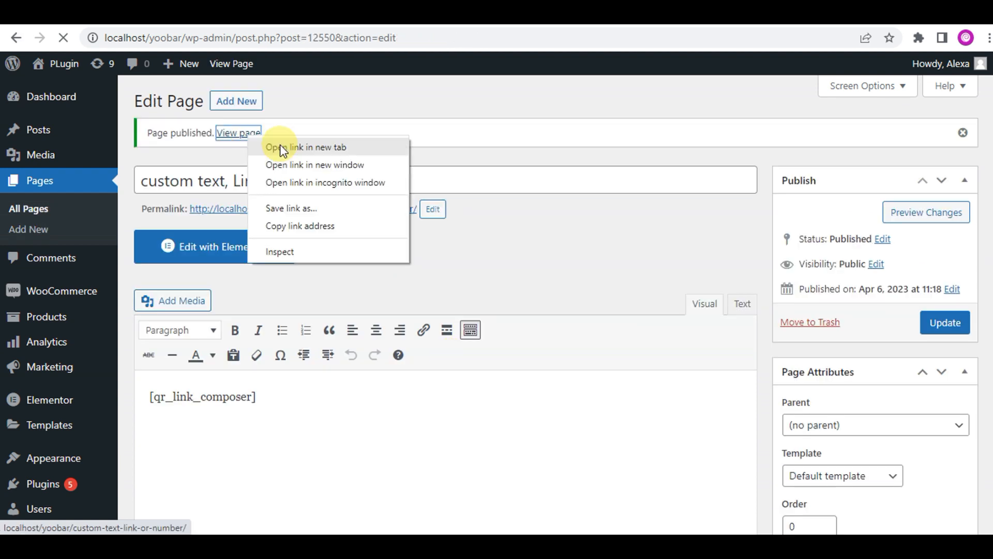
left_click(305, 147)
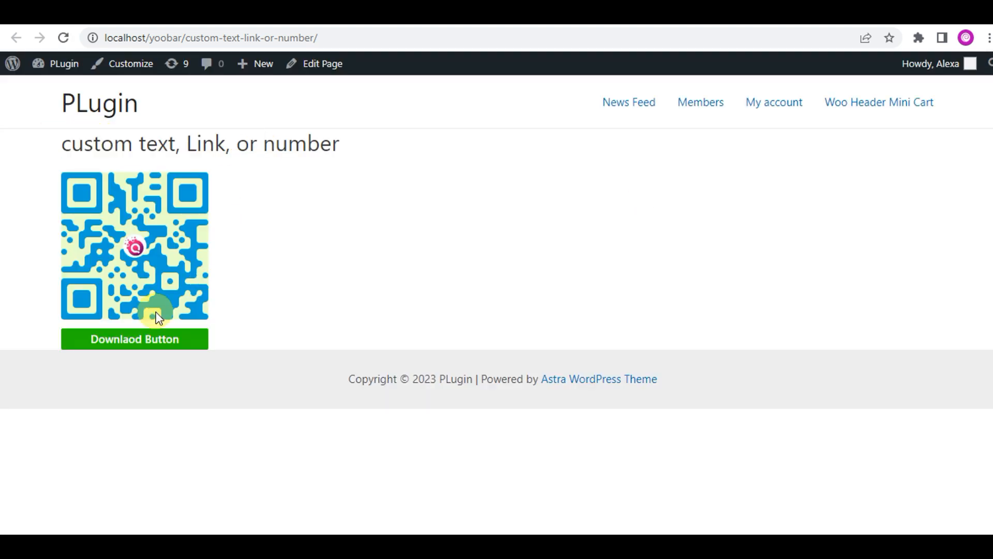
- Download 'Hello this is text.png' from the live page, then return to the page editor
left_click(134, 339)
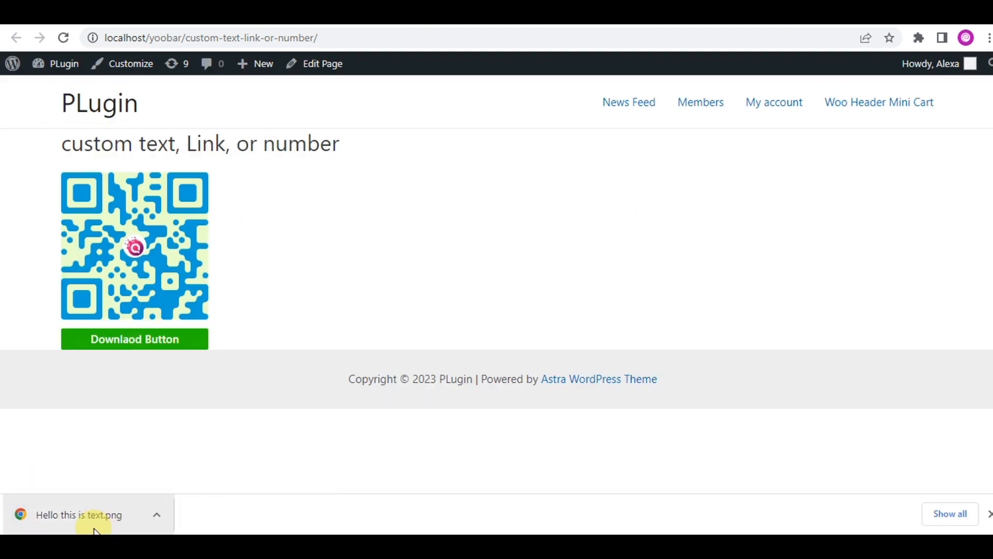
mouse_move(212, 364)
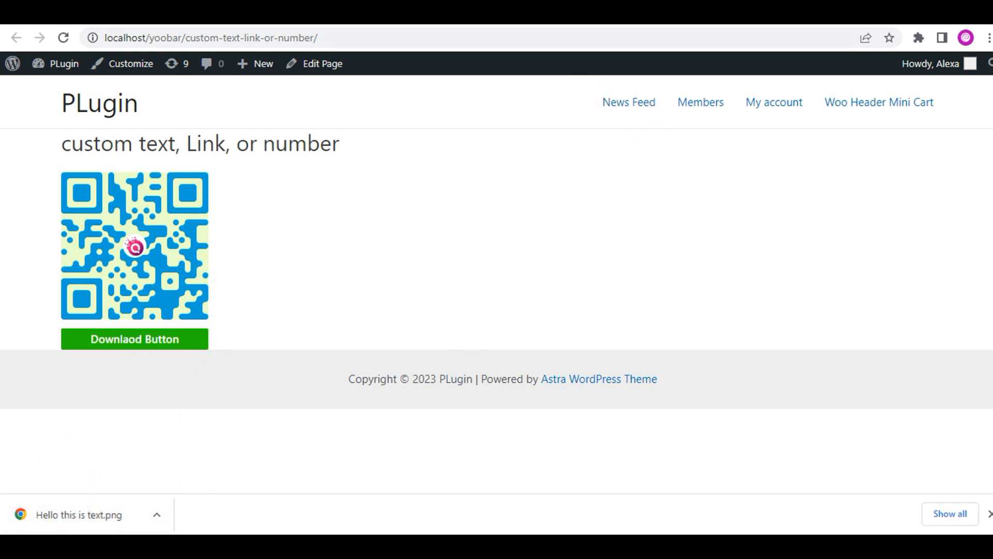
left_click(322, 63)
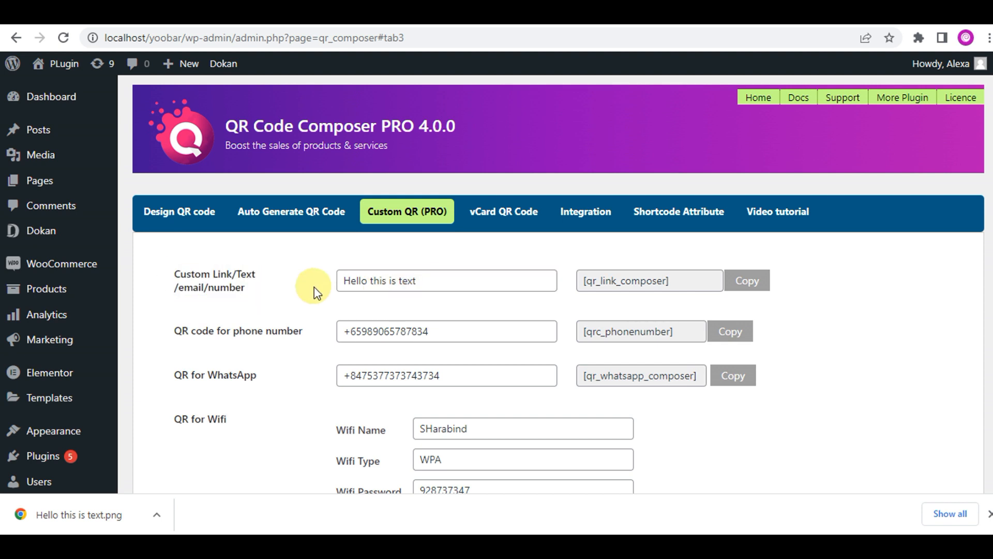
left_click(678, 211)
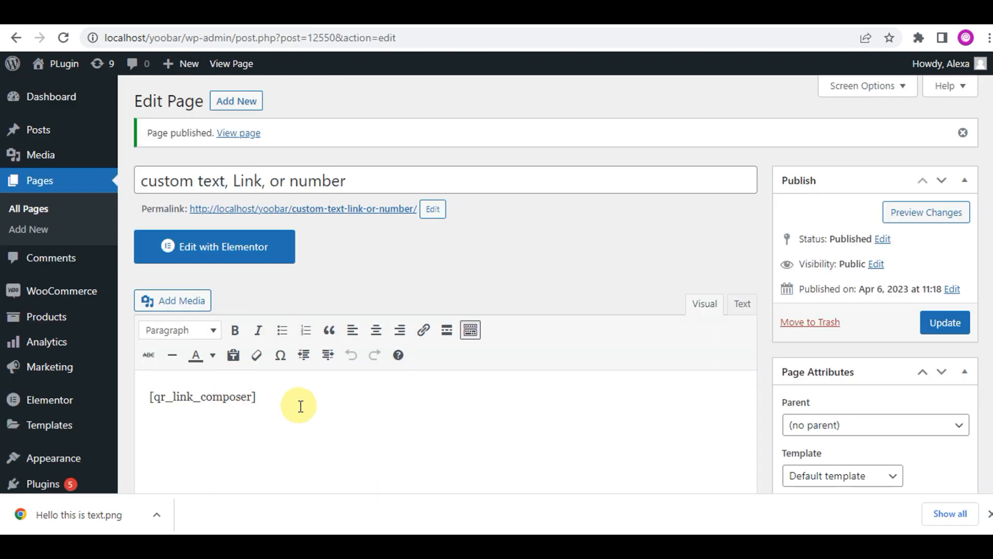
scroll("down", 3)
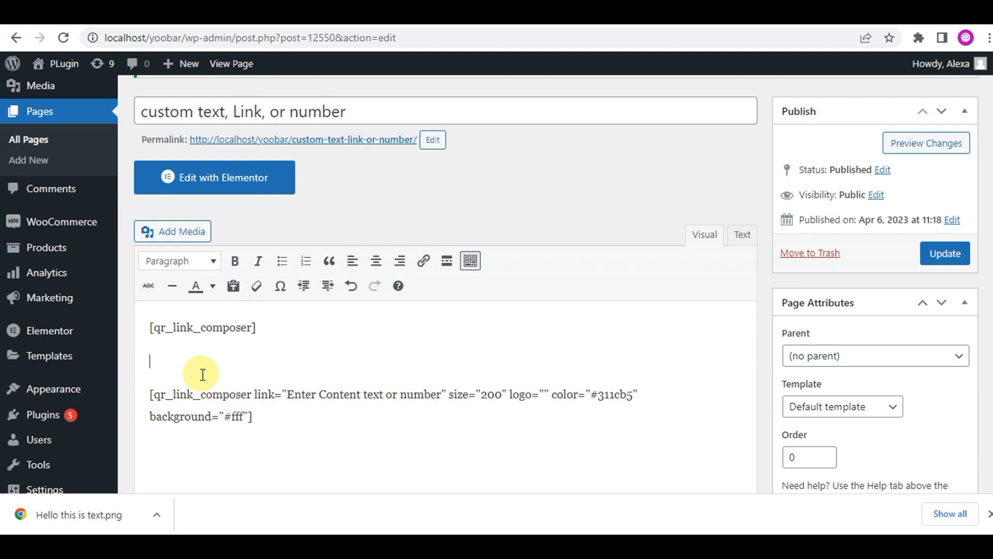
type("Cus")
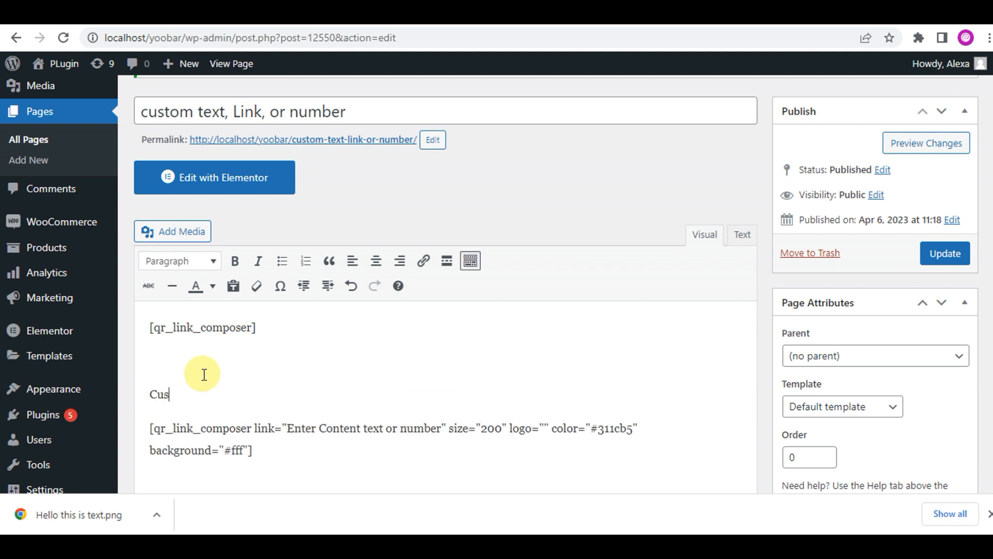
type("tom Link")
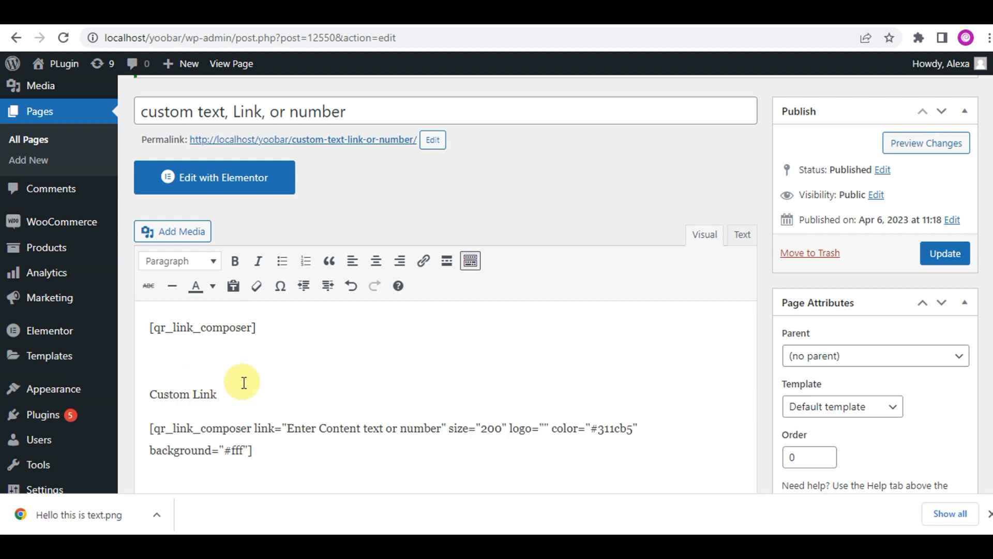
left_click(180, 261)
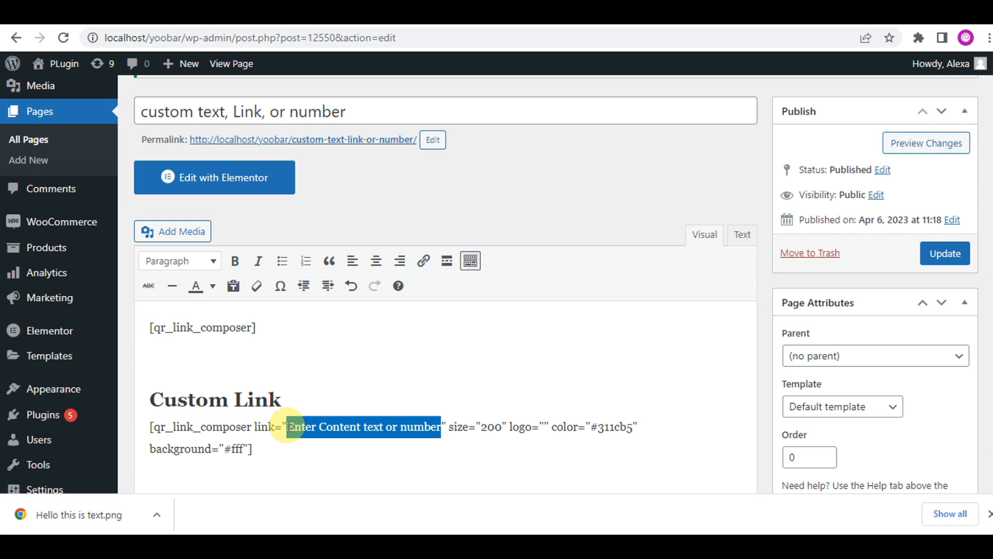
type("https://")
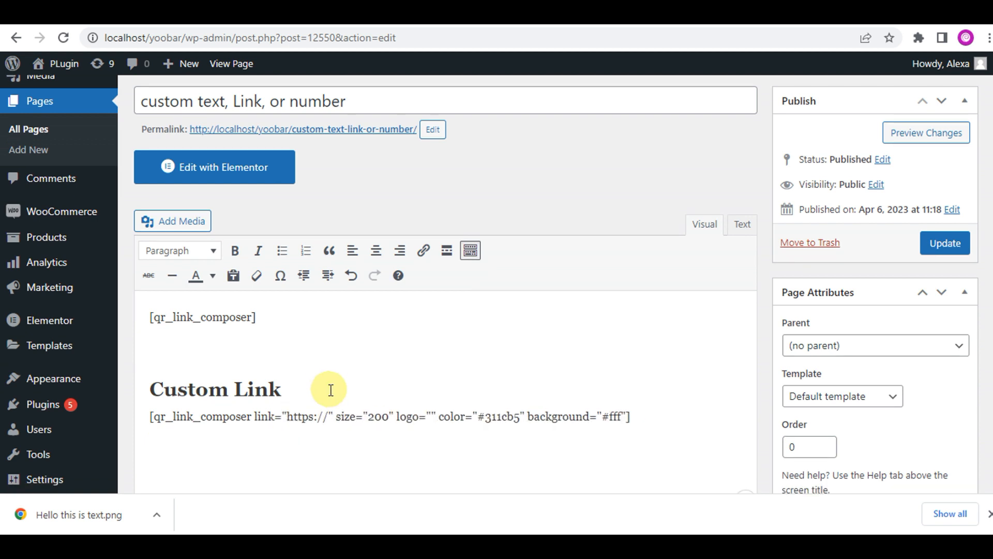
type("sharabion")
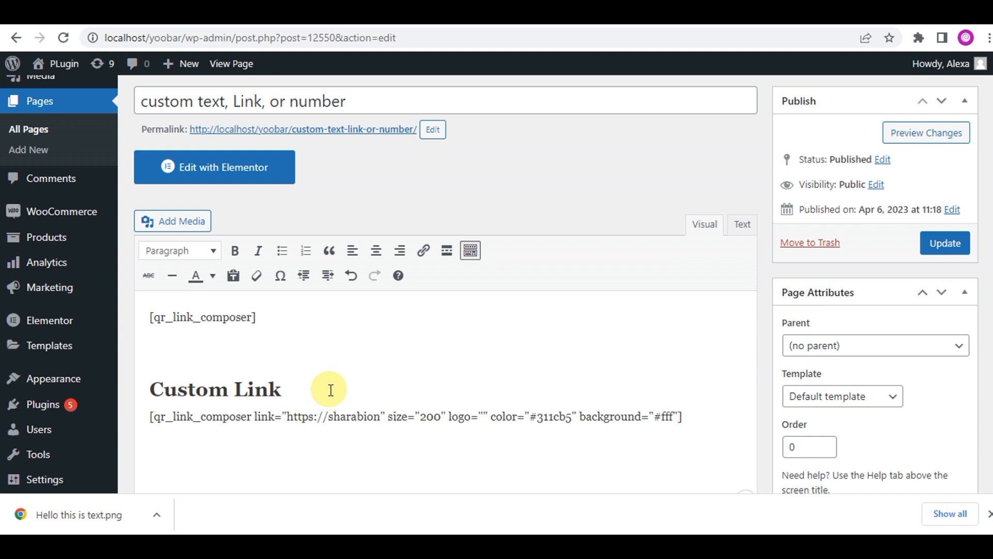
key("Backspace")
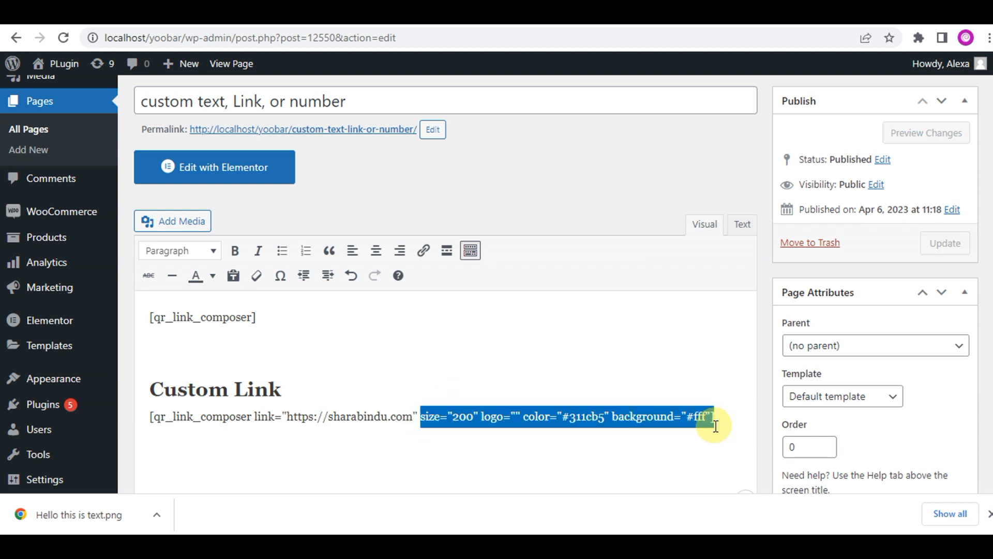
key("Delete")
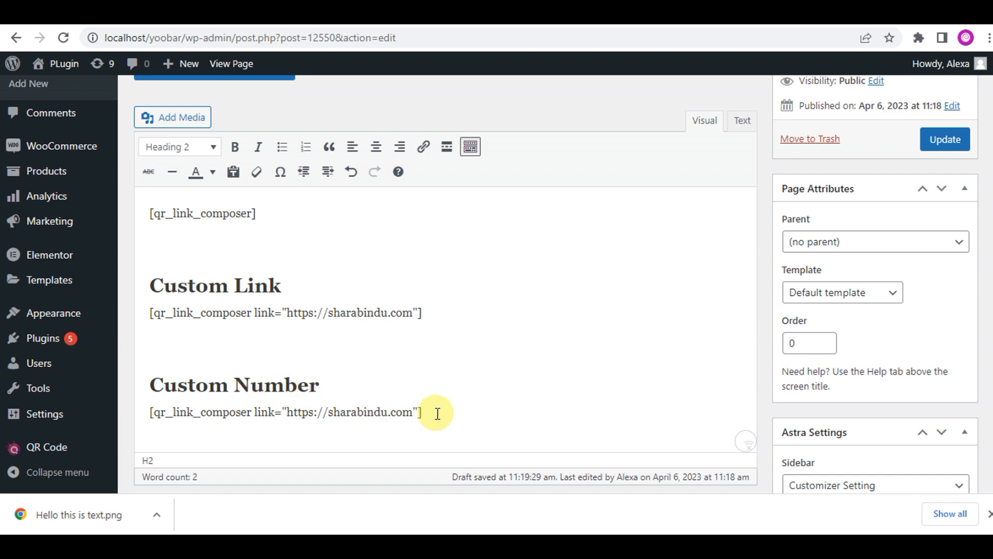
double_click(348, 411)
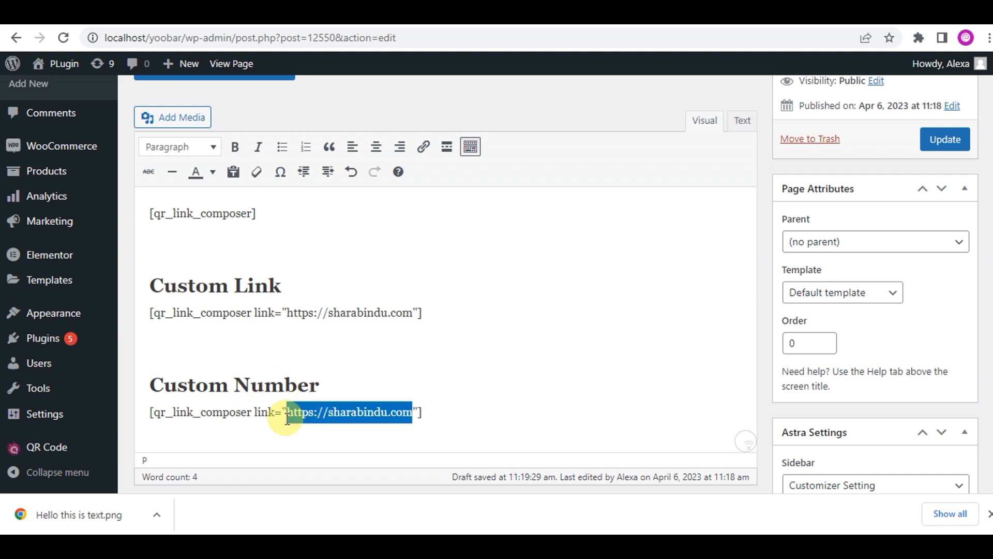
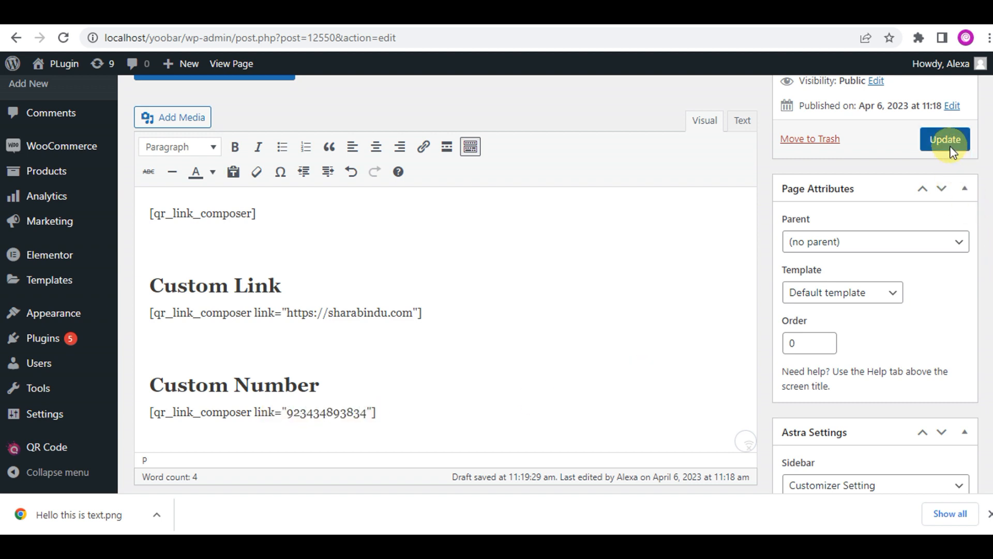
left_click(944, 139)
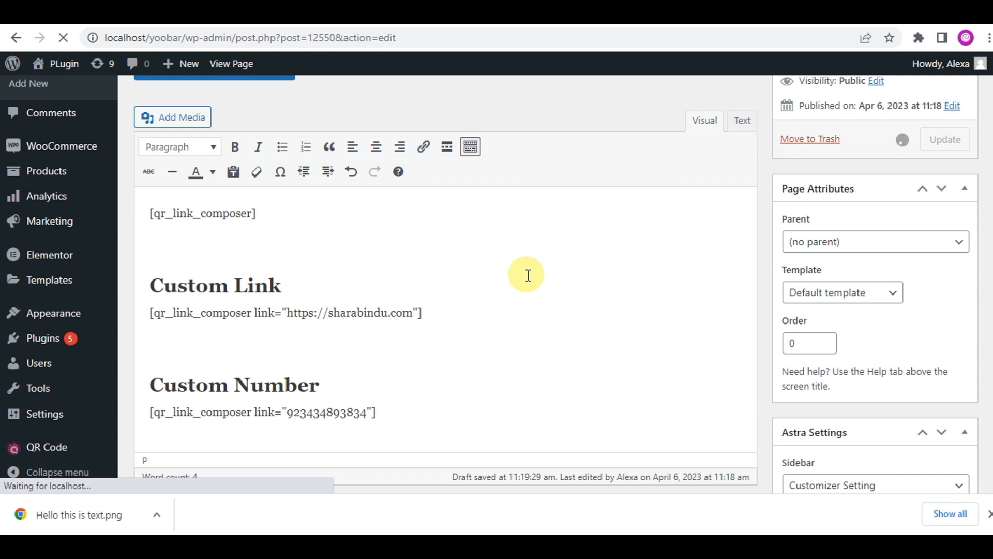
mouse_move(536, 259)
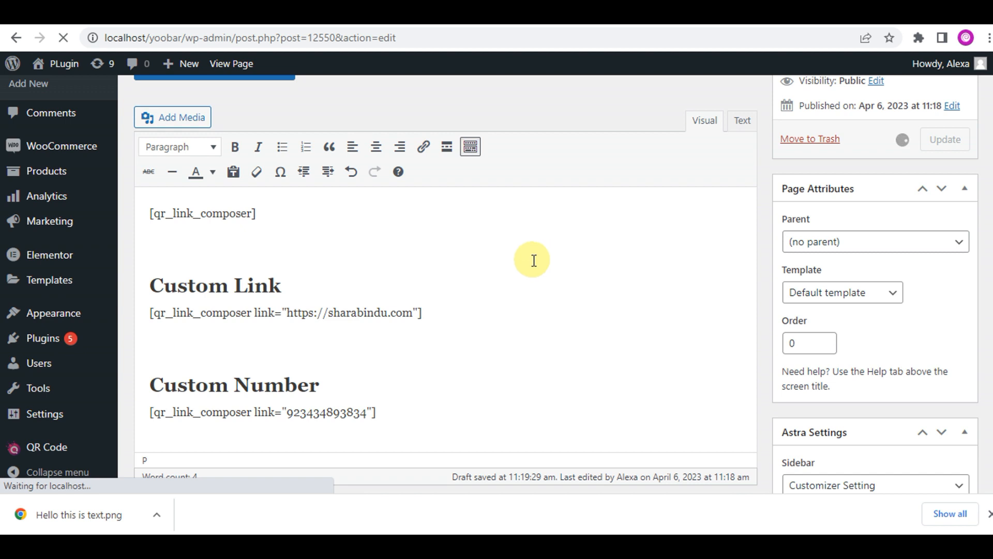
left_click(230, 63)
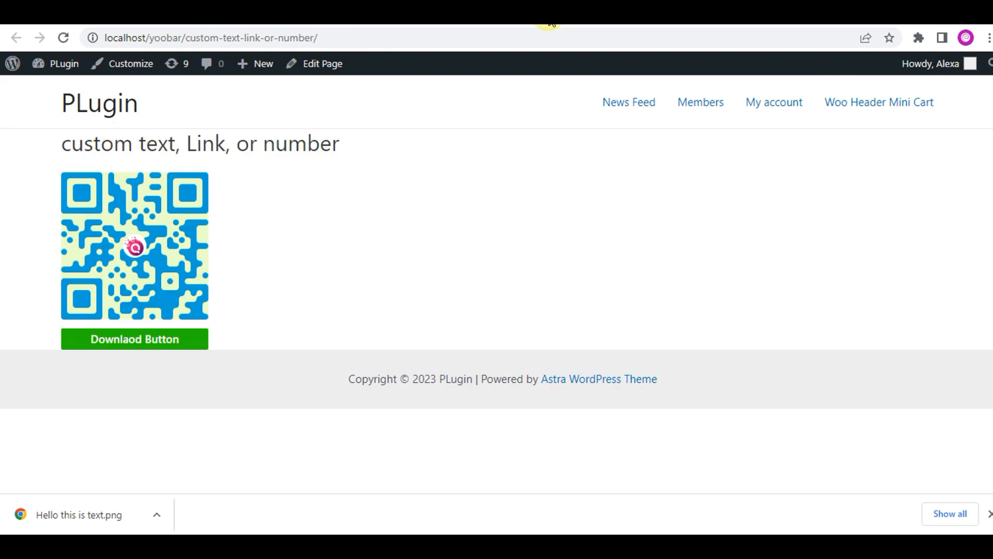
left_click(63, 38)
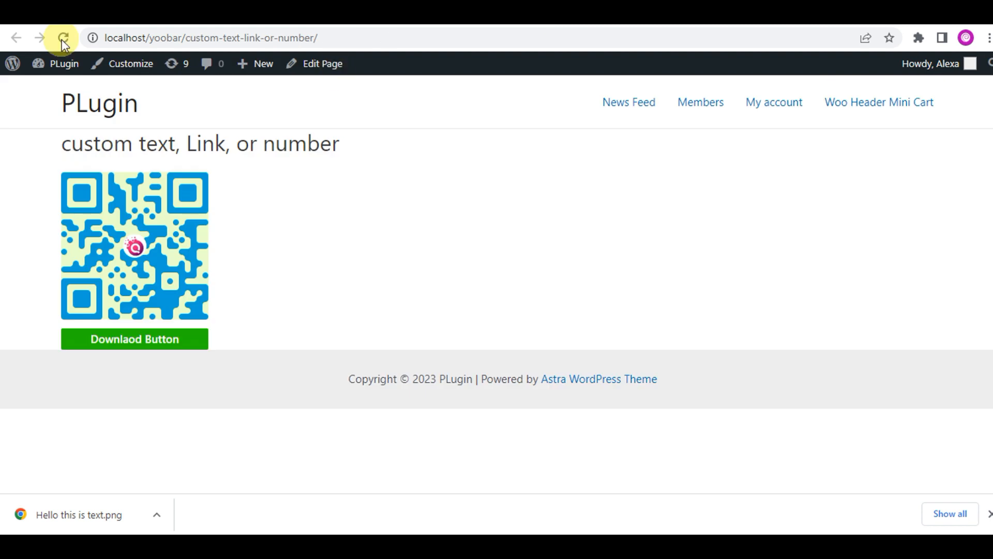
left_click(61, 38)
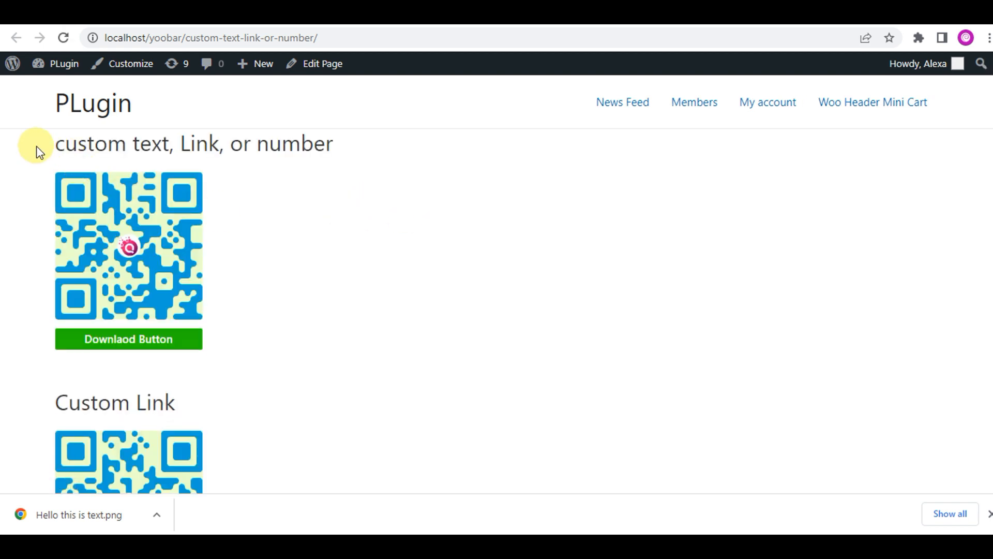
scroll("down", 3)
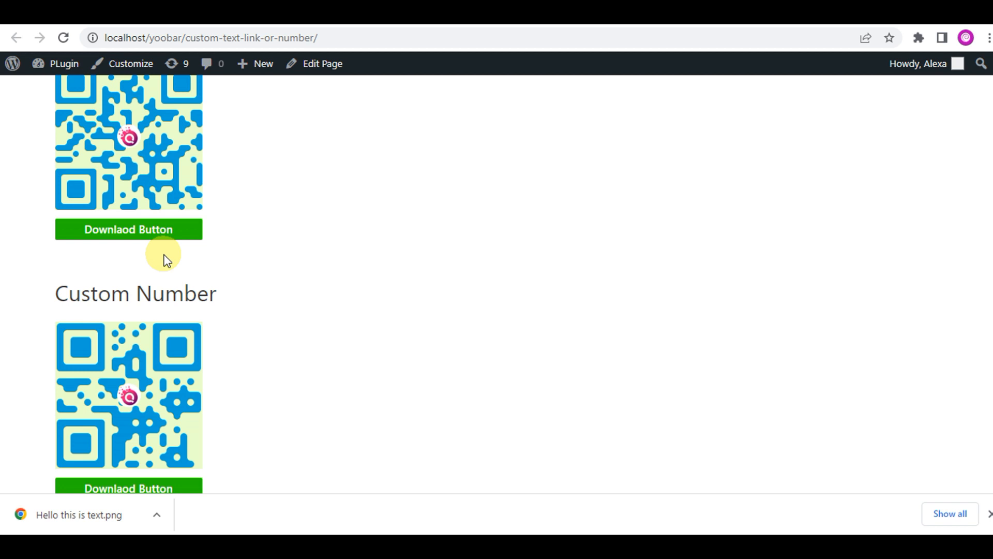
left_click(128, 229)
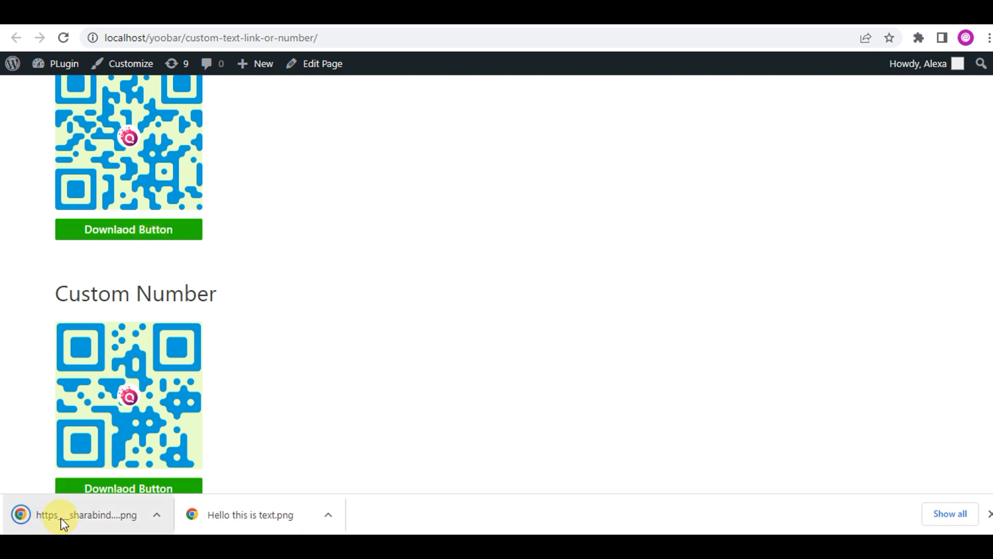
scroll("down", 3)
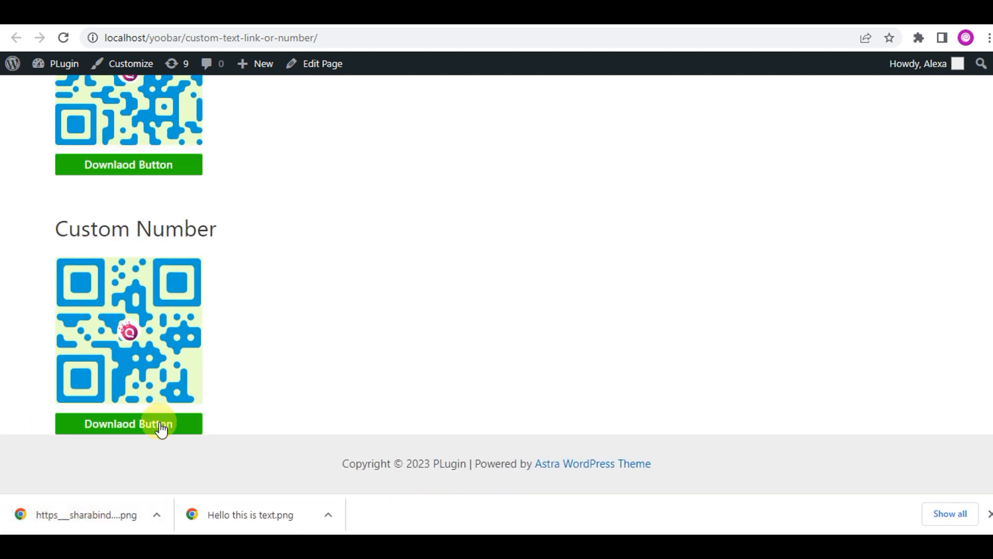
left_click(127, 424)
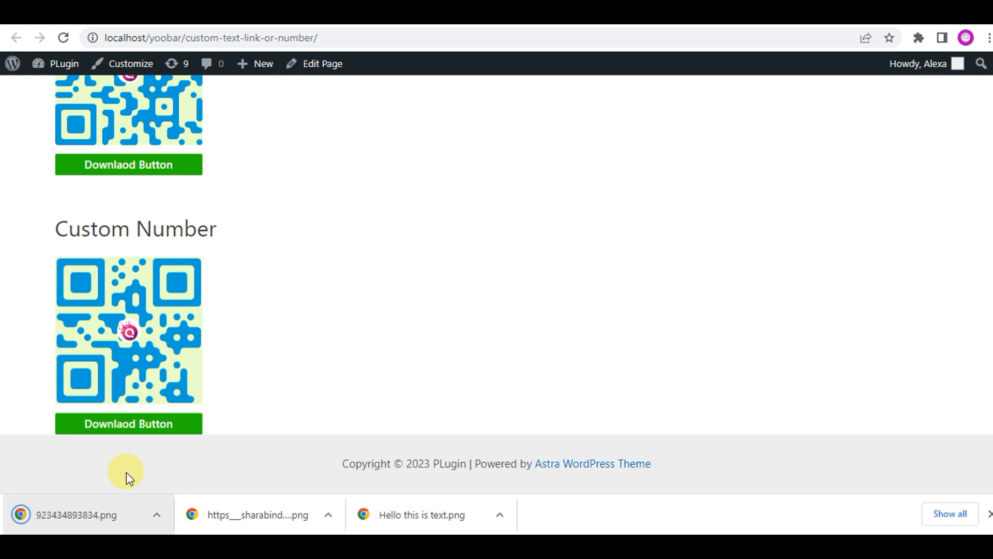
scroll("up", 3)
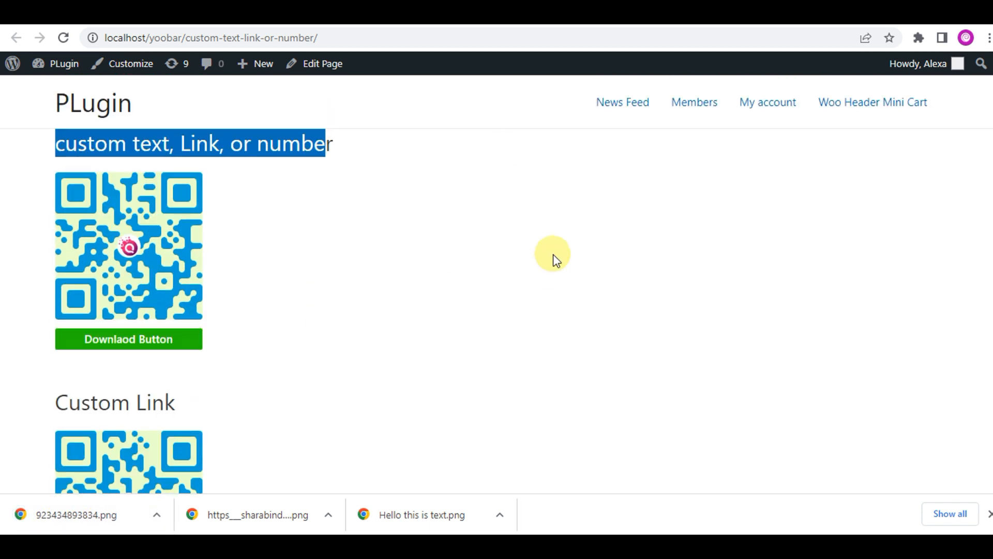
- From the page's edit screen, launch Edit with Elementor
left_click(322, 63)
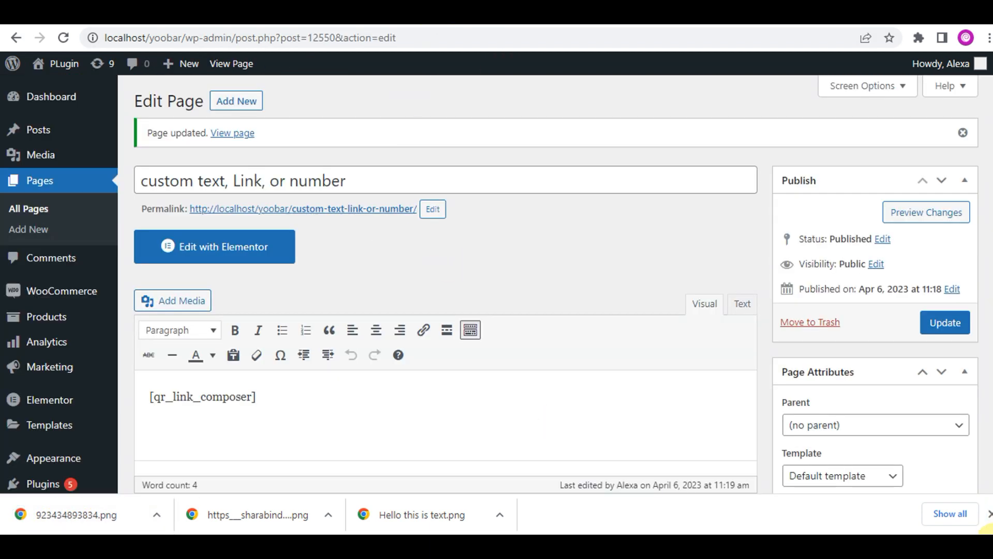
scroll("down", 3)
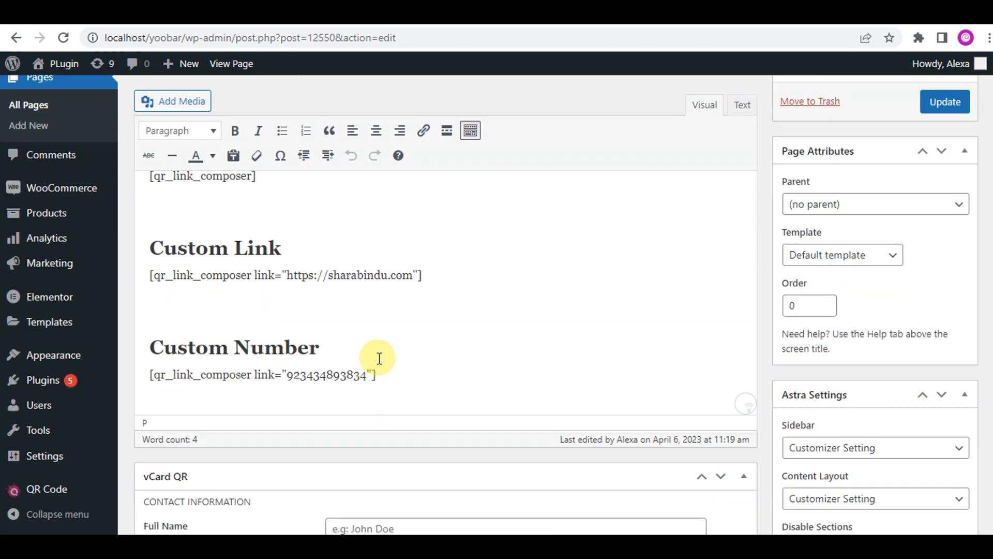
scroll("up", 3)
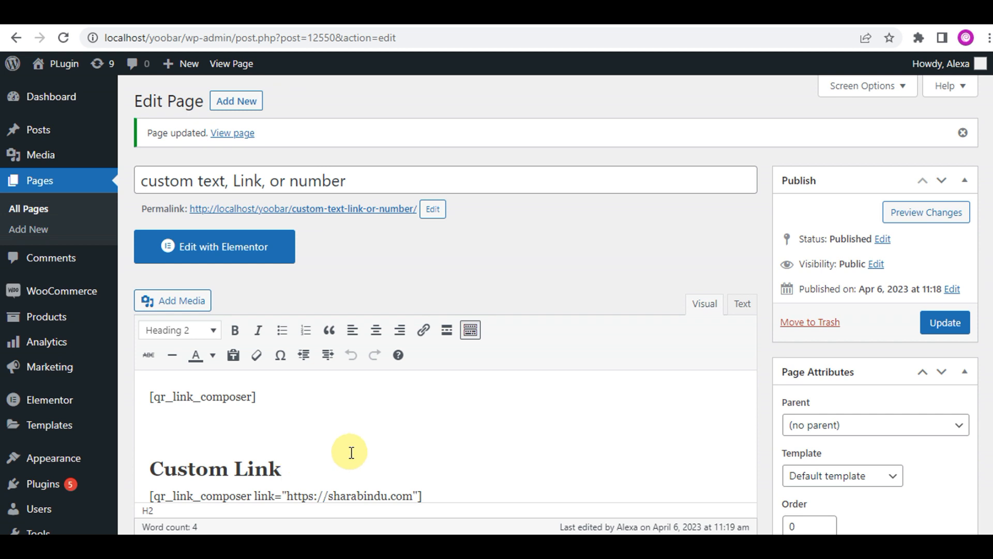
scroll("down", 3)
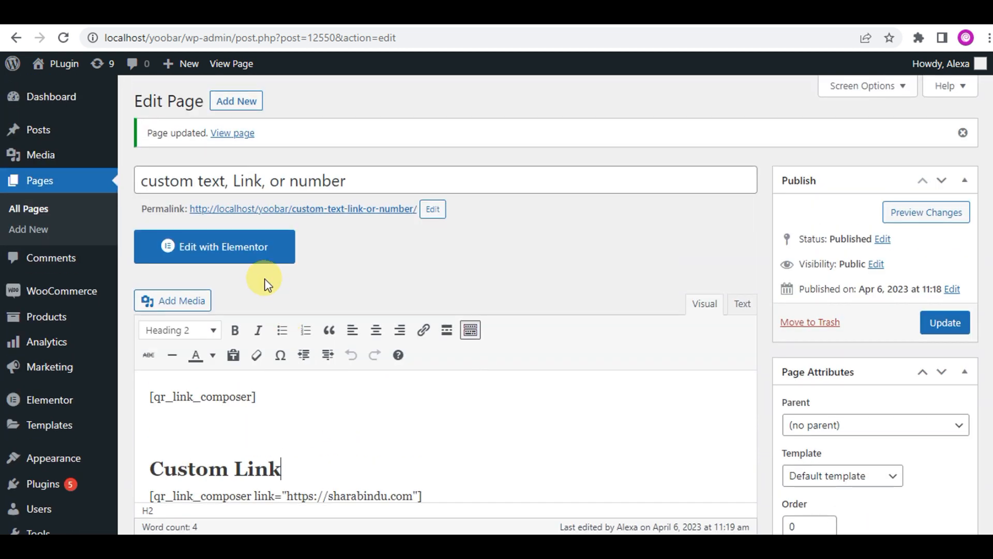
left_click(214, 246)
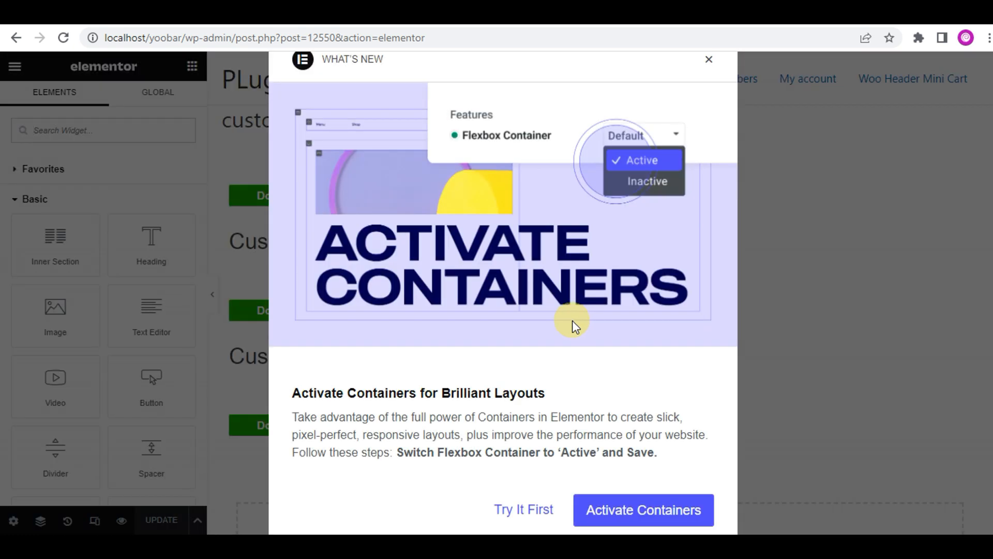
- Dismiss the What's New popup, delete the shortcode text block, and add a one-column section
left_click(709, 59)
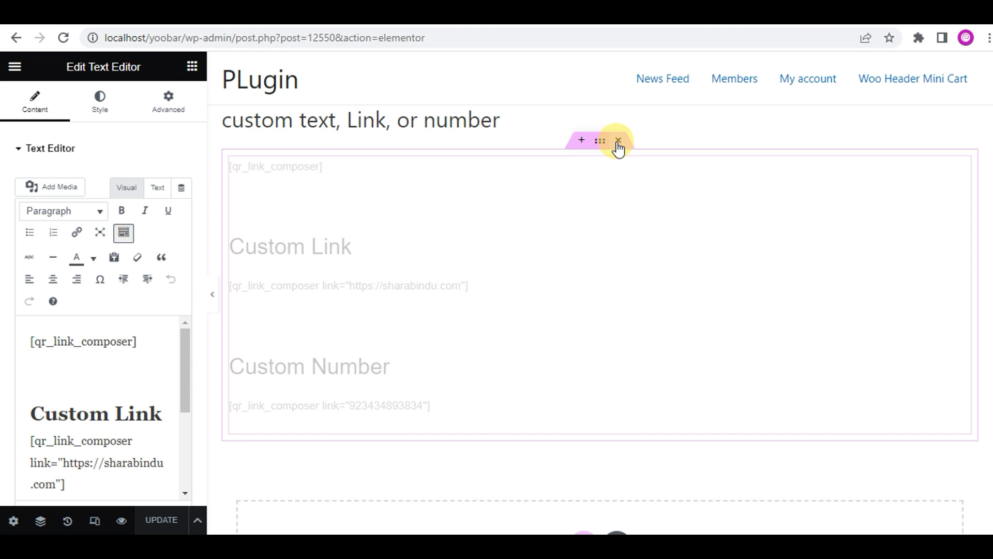
left_click(618, 140)
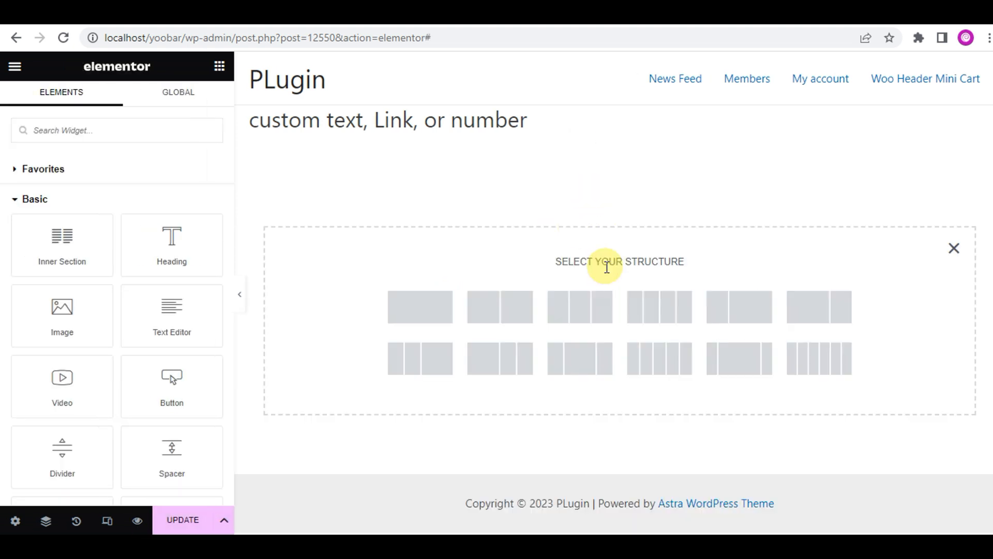
left_click(419, 307)
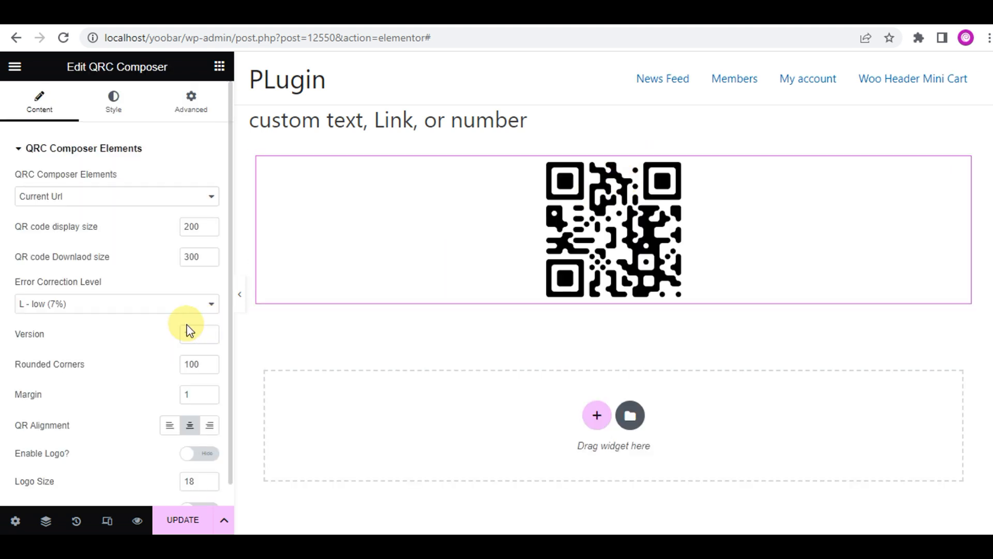
left_click(117, 195)
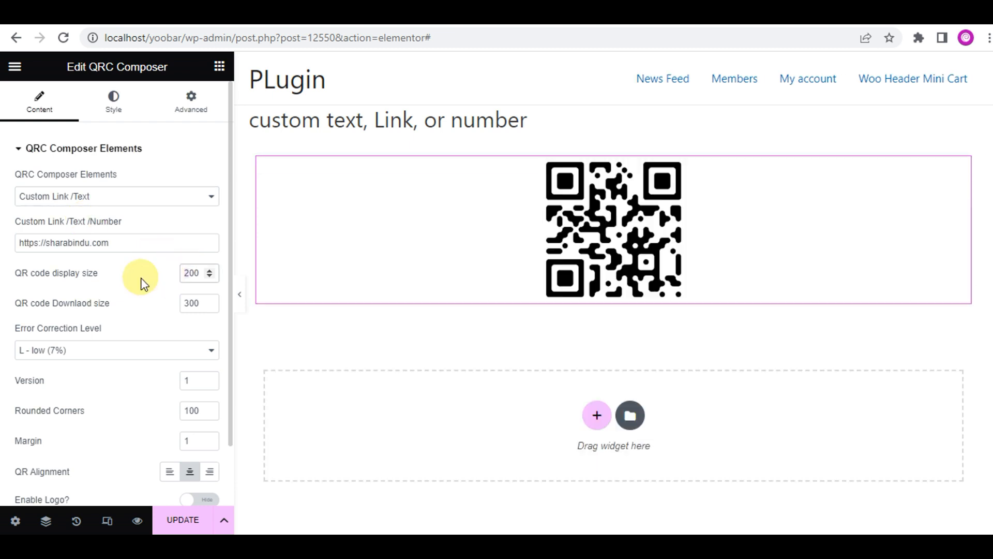
left_click(209, 269)
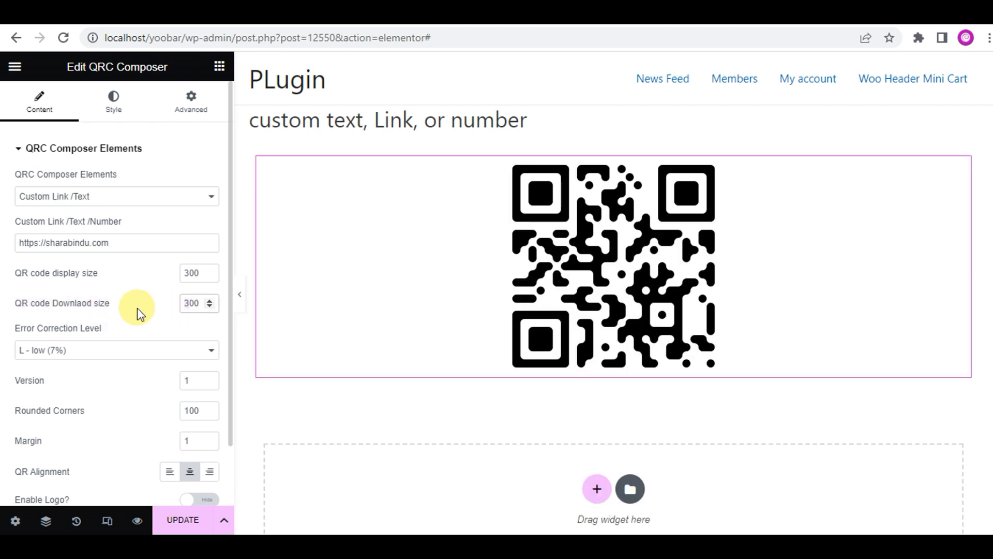
left_click(209, 299)
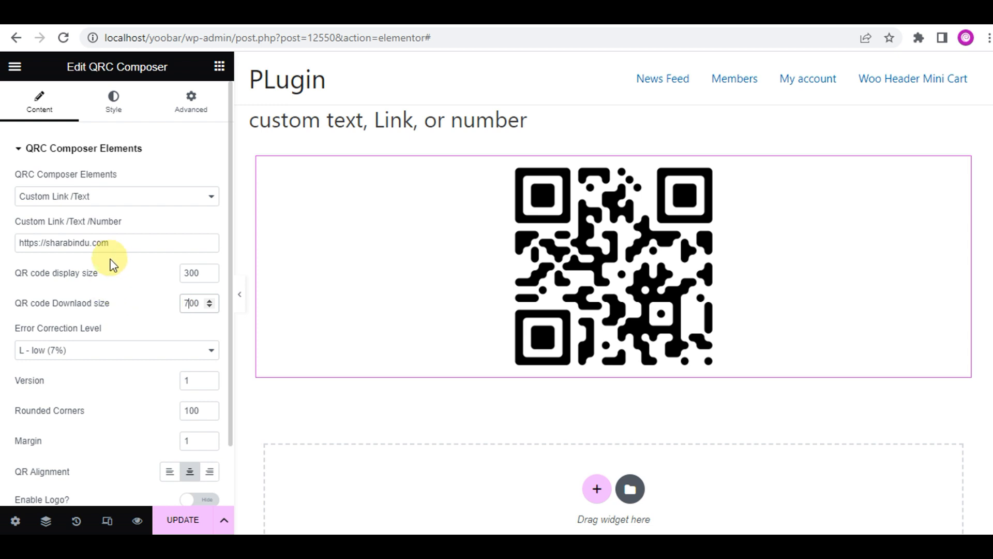
scroll("down", 3)
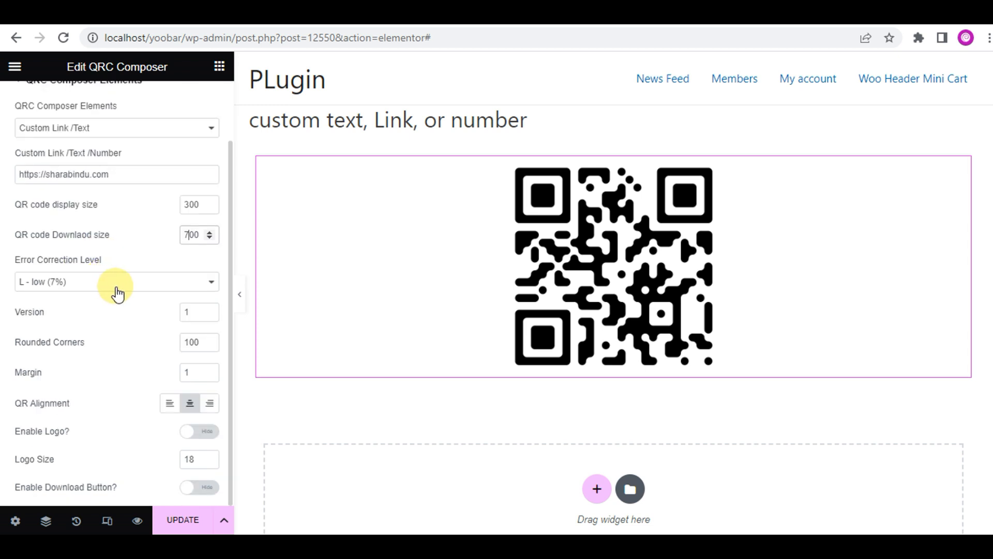
mouse_move(190, 403)
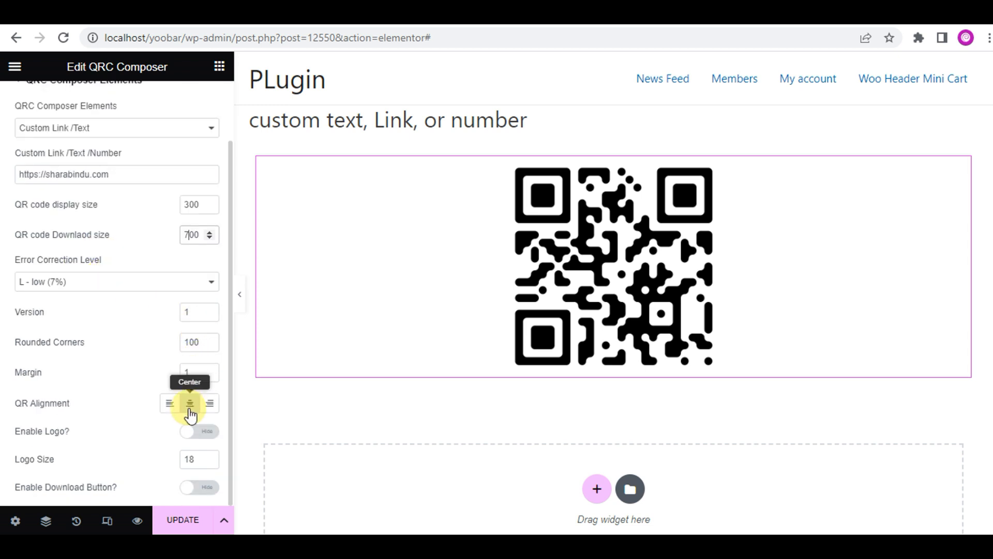
left_click(198, 431)
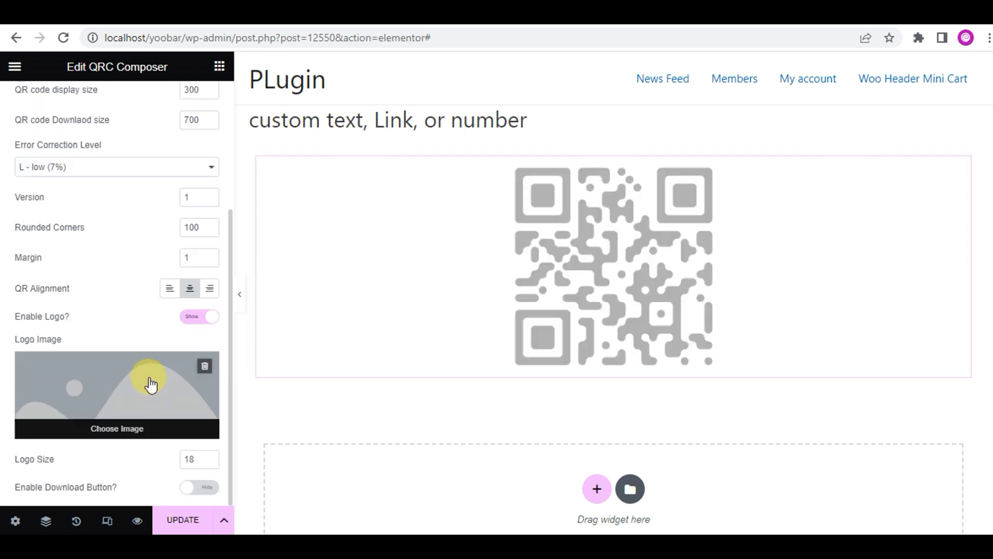
- Use the brandlogo image as the QR logo at logo size 20
left_click(116, 428)
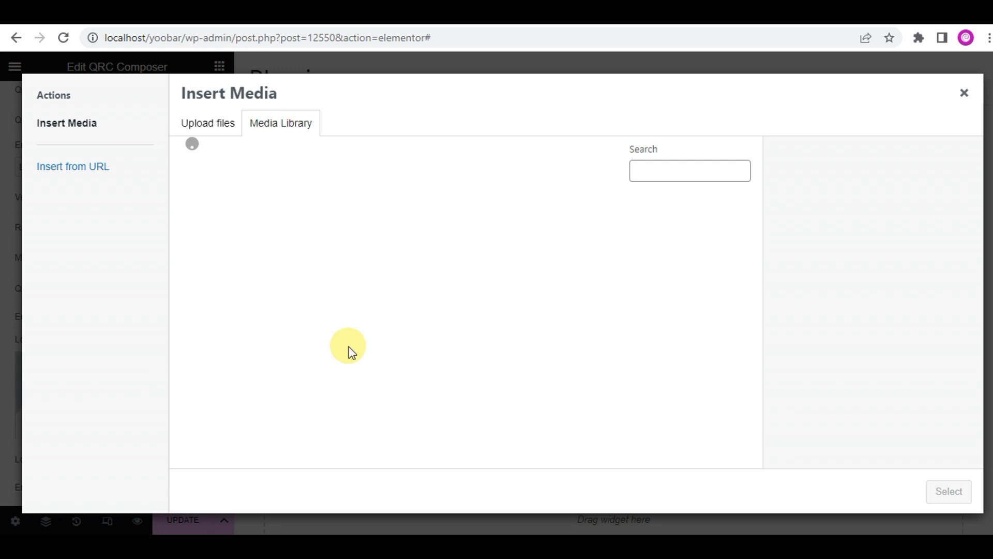
mouse_move(403, 333)
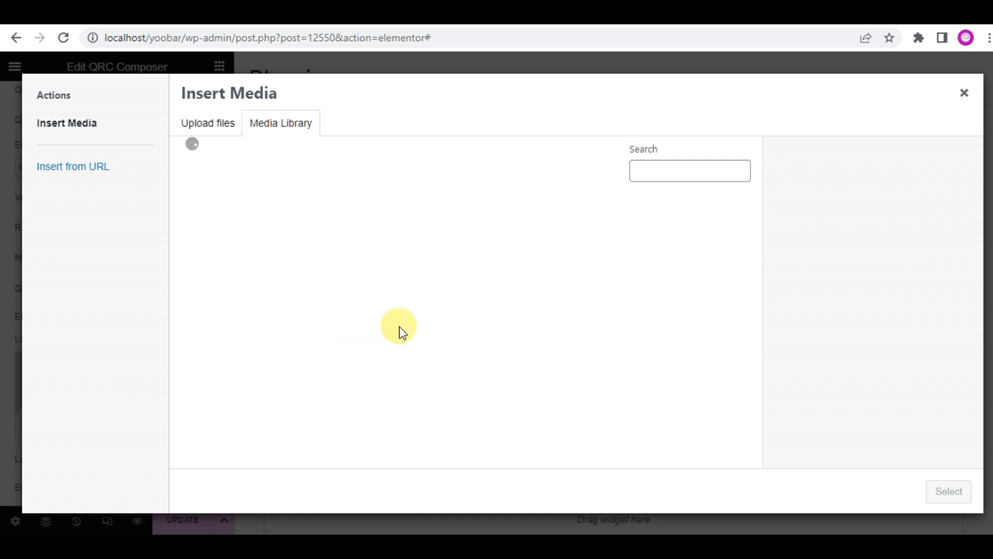
left_click(459, 248)
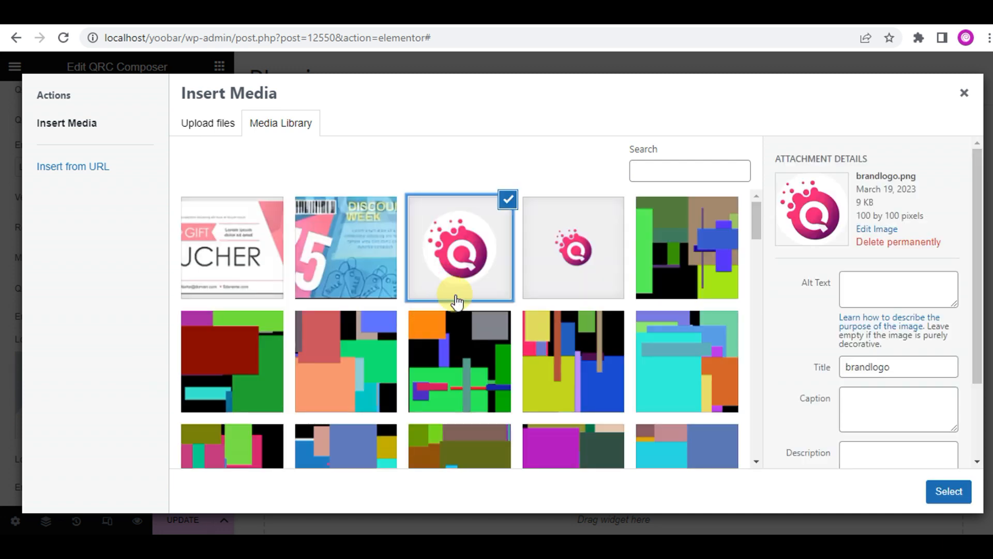
left_click(948, 491)
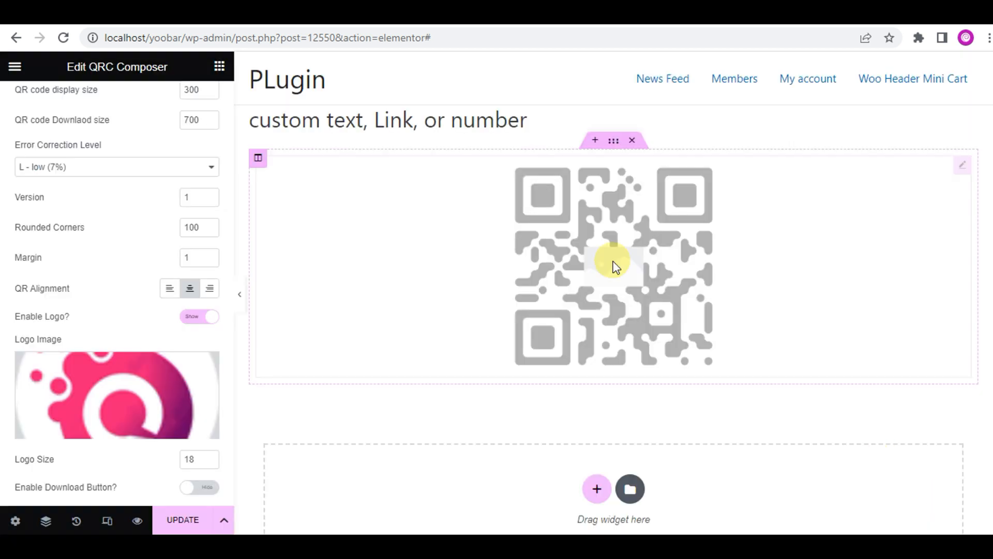
mouse_move(612, 274)
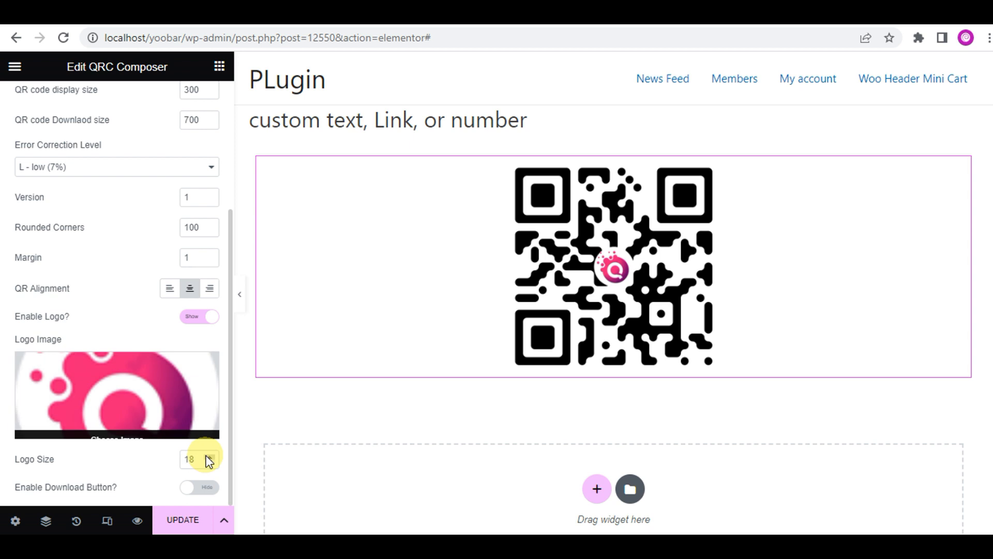
left_click(211, 455)
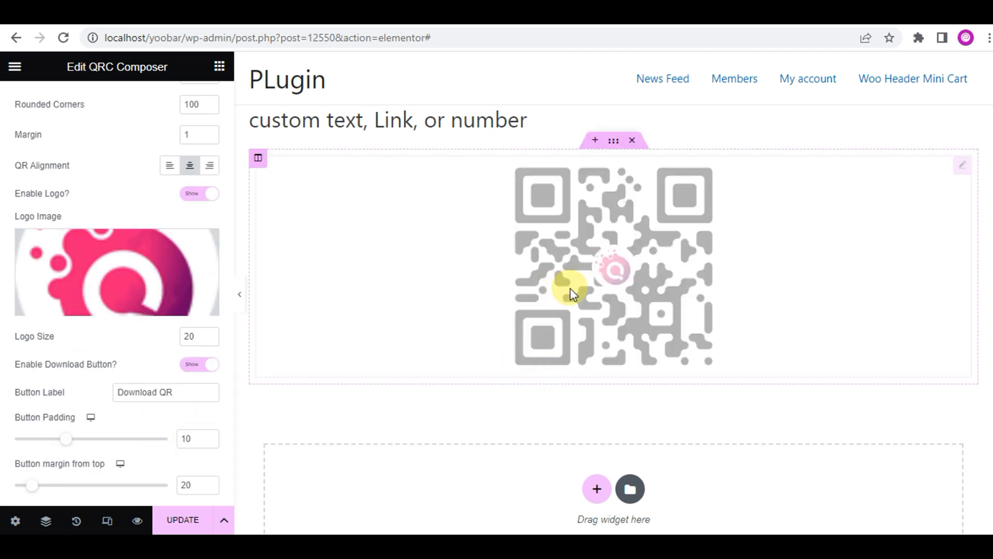
- Set button padding 6 and top margin 10, and relabel the button 'Download QR code'
scroll("down", 3)
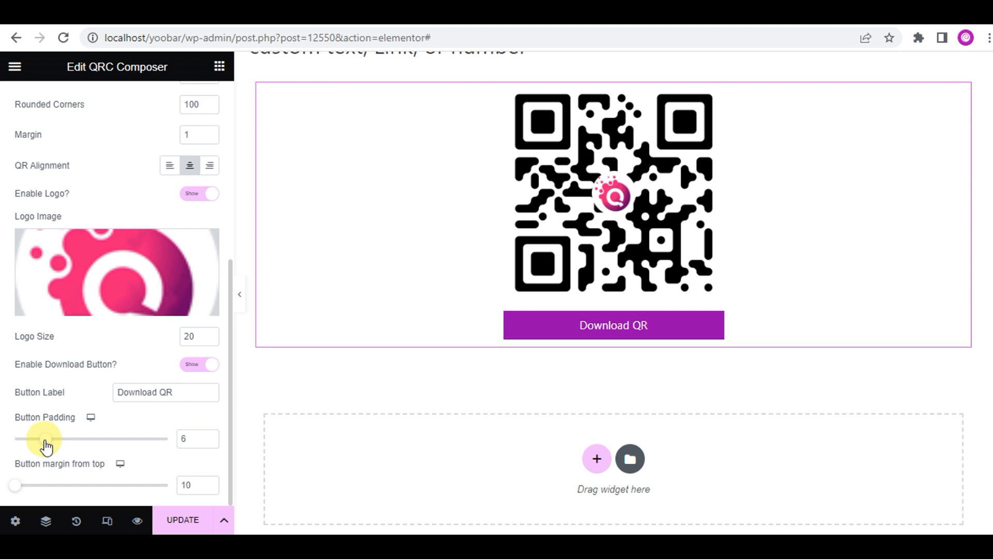
scroll("up", 3)
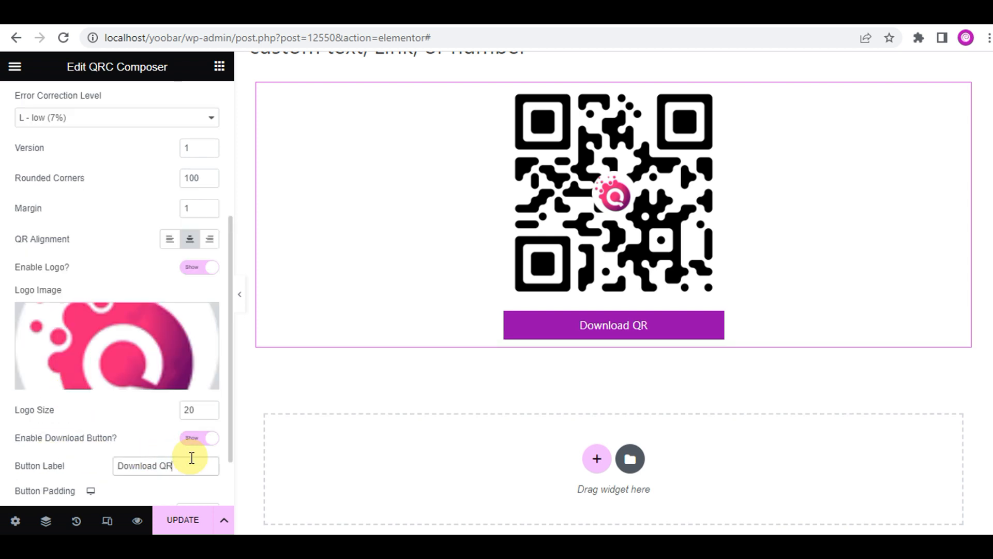
type("code")
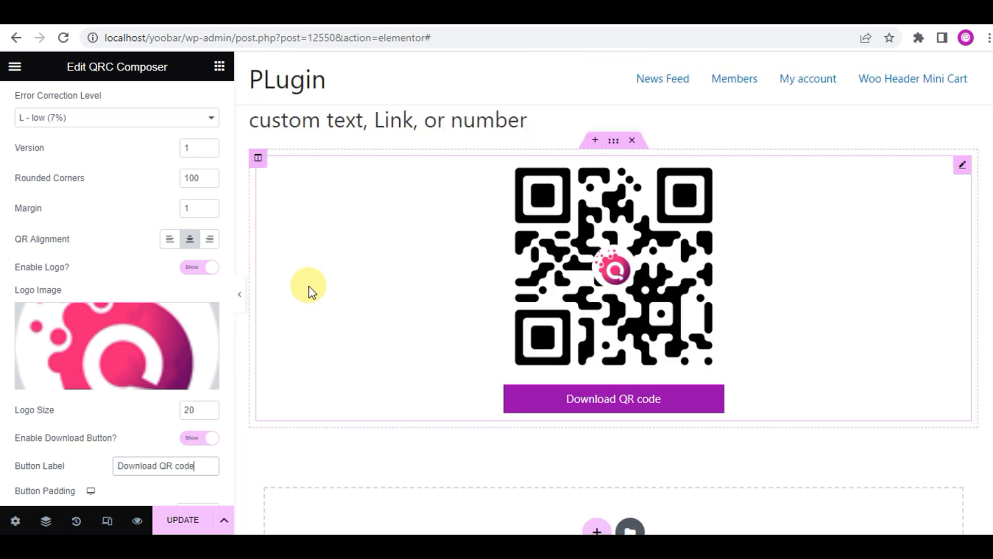
scroll("up", 3)
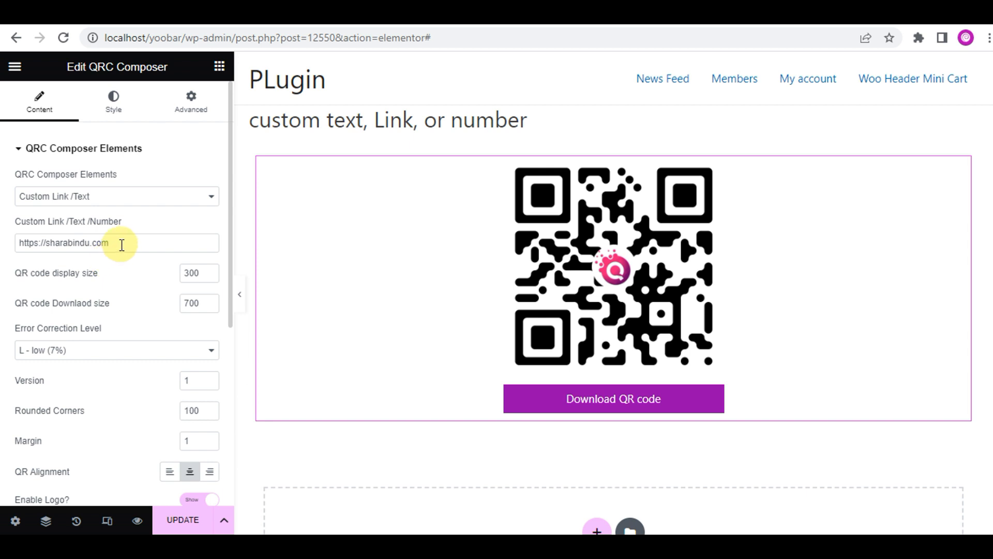
left_click(113, 101)
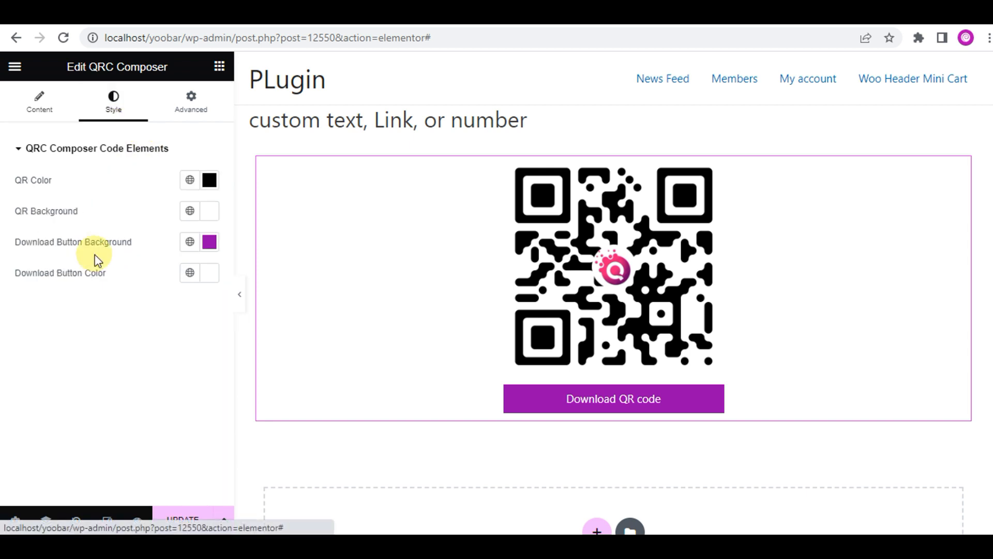
- Set QR Color to purple and QR Background to #F6FBD7
left_click(209, 180)
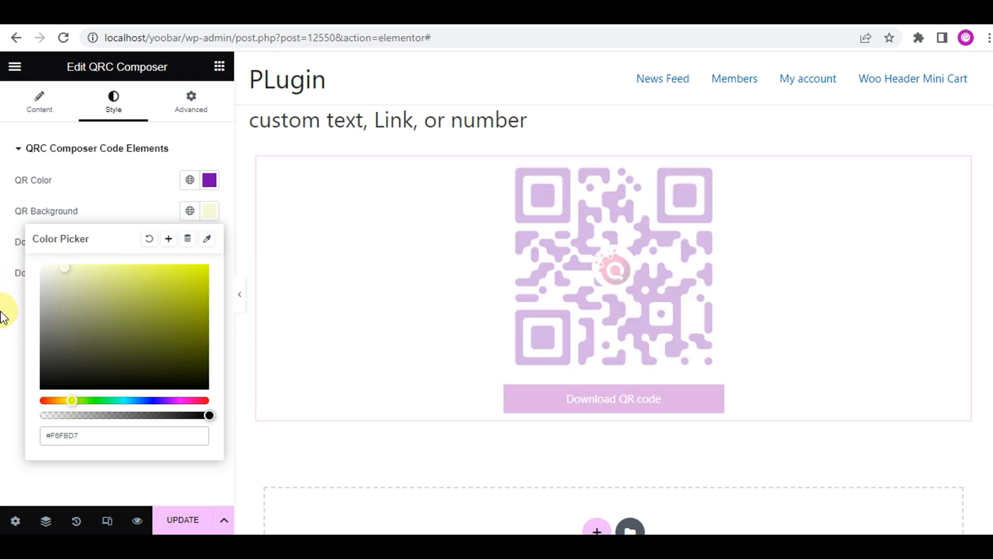
left_click(636, 309)
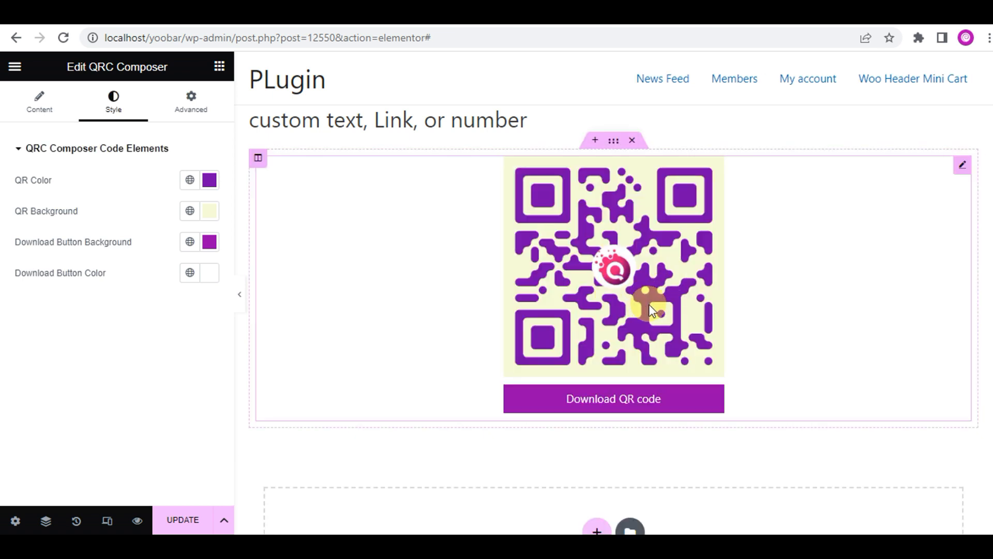
left_click(39, 102)
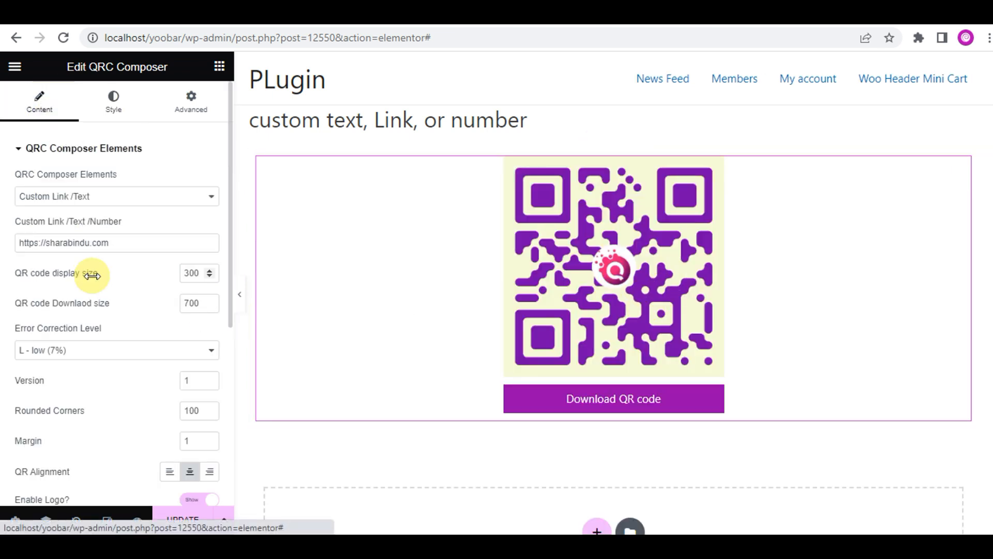
- Set QR Alignment to Left and save the page with UPDATE
scroll("down", 3)
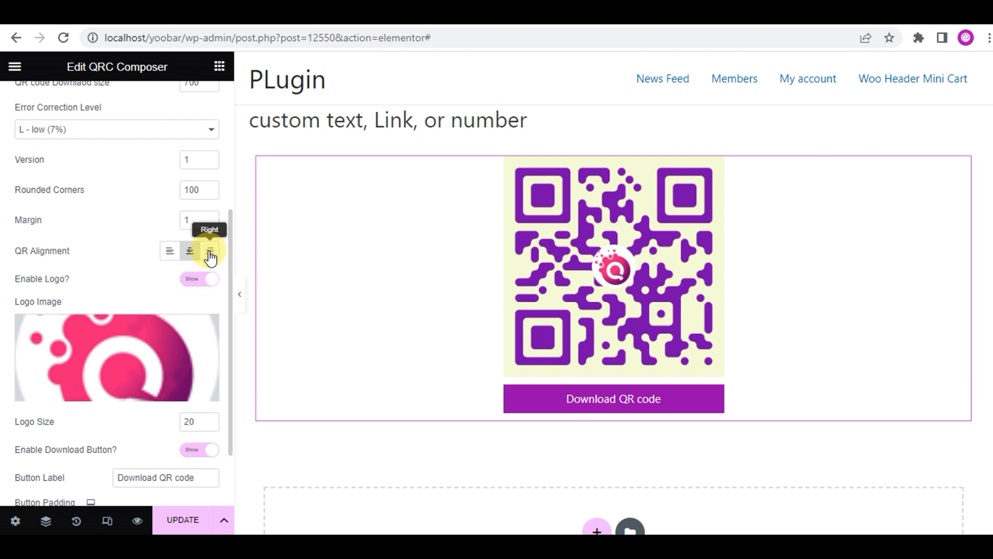
left_click(169, 250)
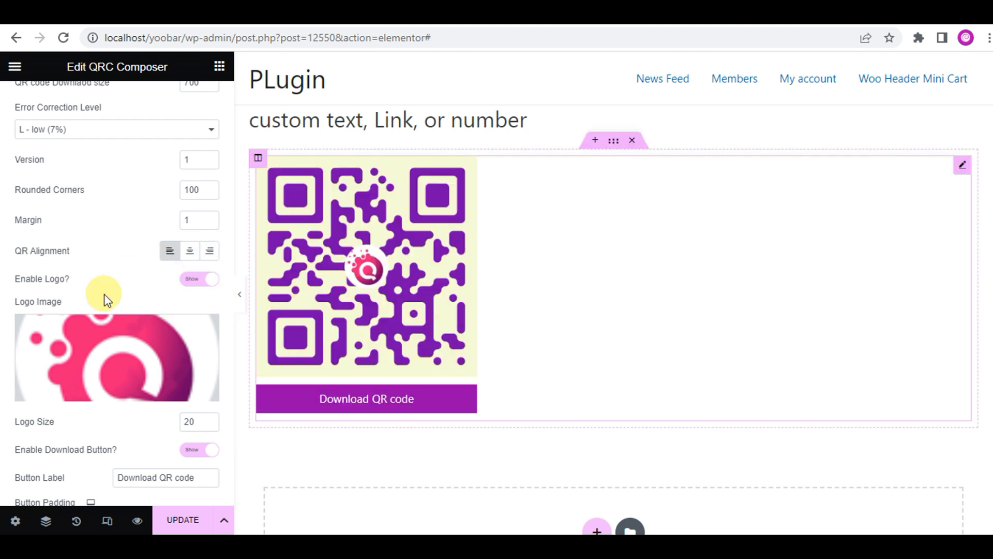
scroll("down", 3)
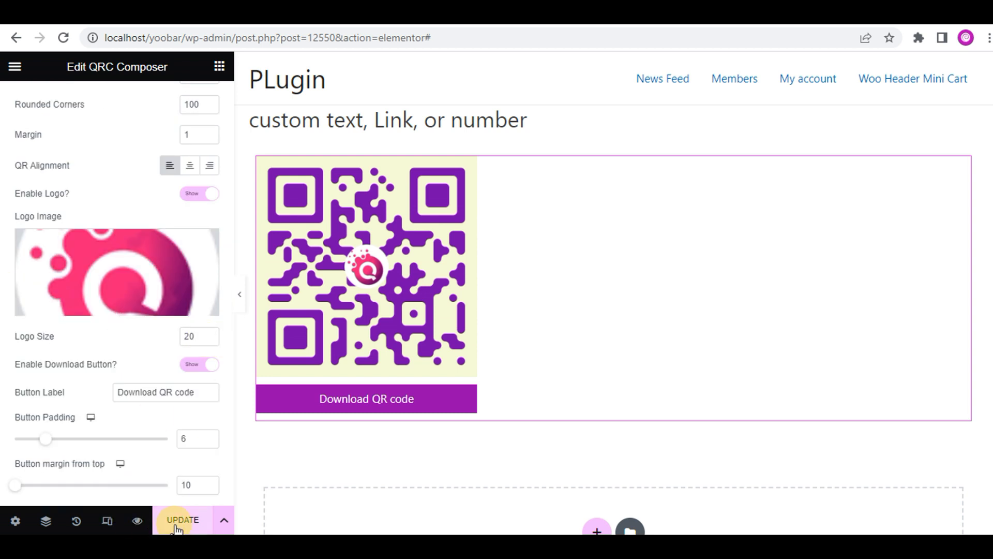
left_click(182, 520)
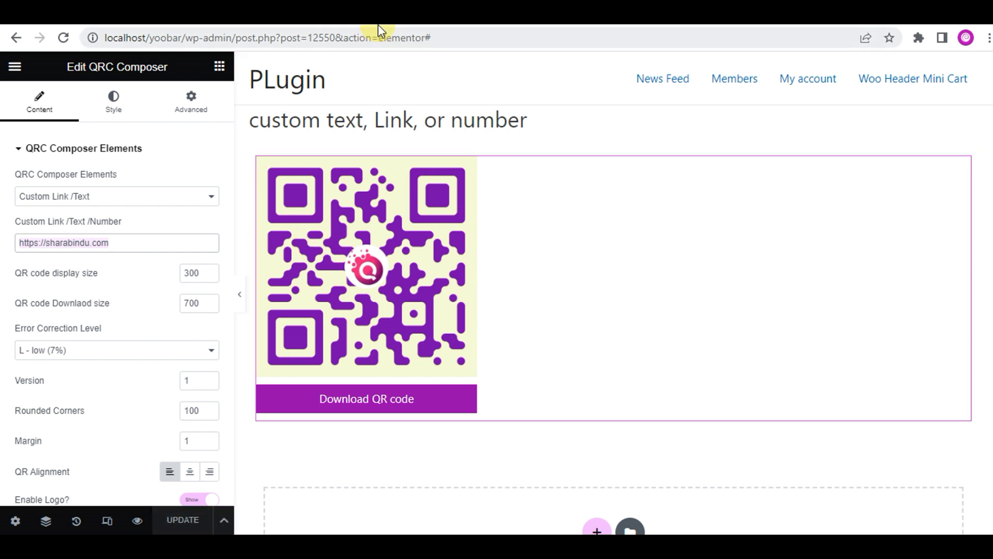
mouse_move(133, 520)
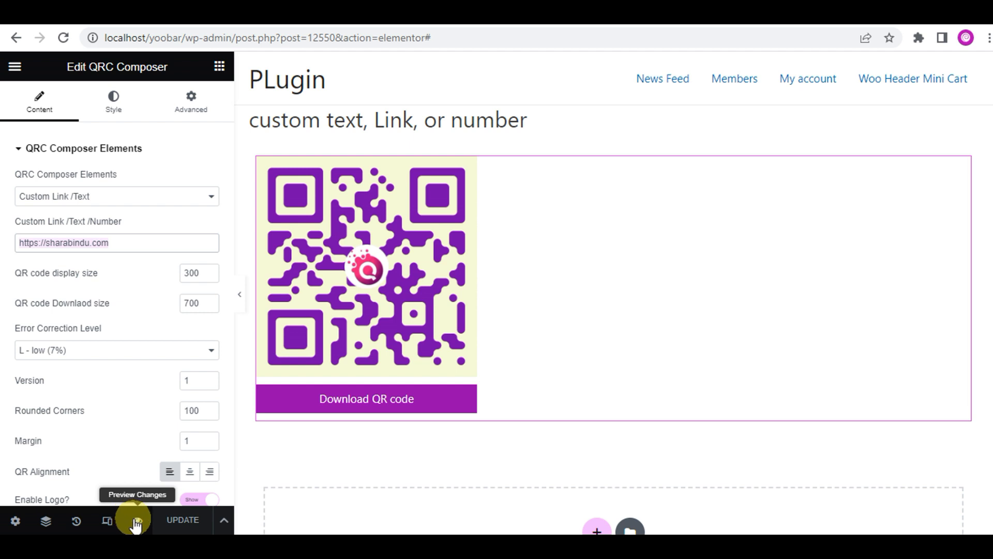
- Preview the page, download the purple QR code as a PNG, and return to the editor
left_click(137, 520)
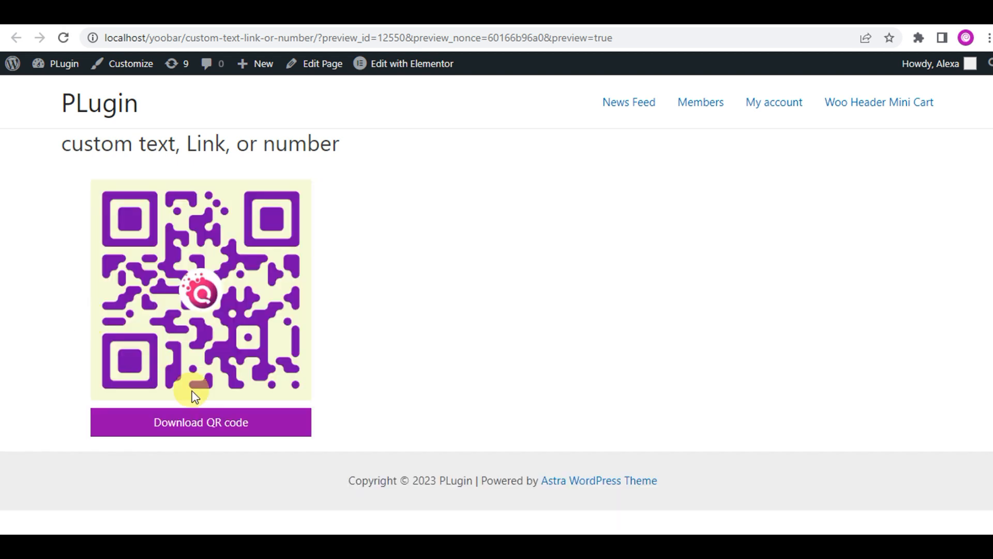
left_click(194, 422)
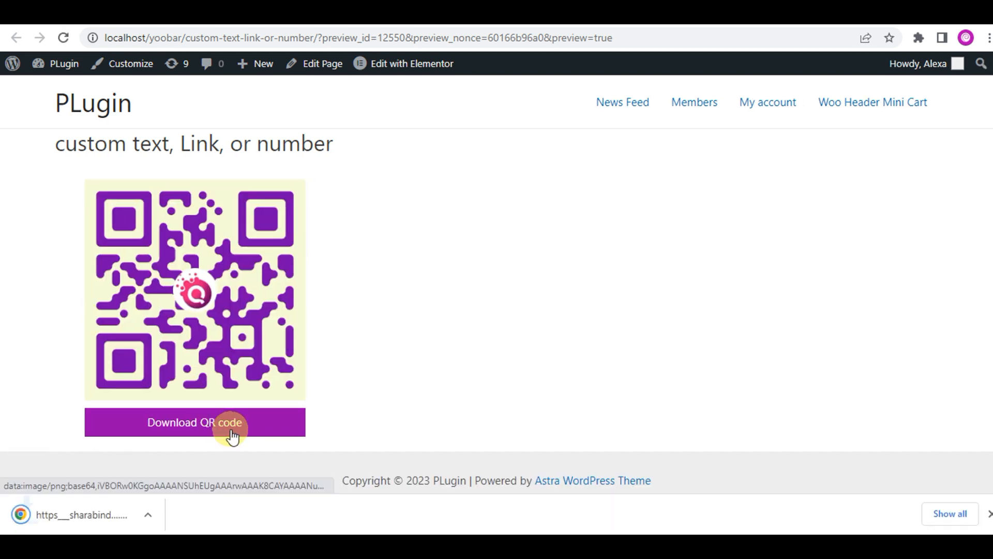
left_click(194, 423)
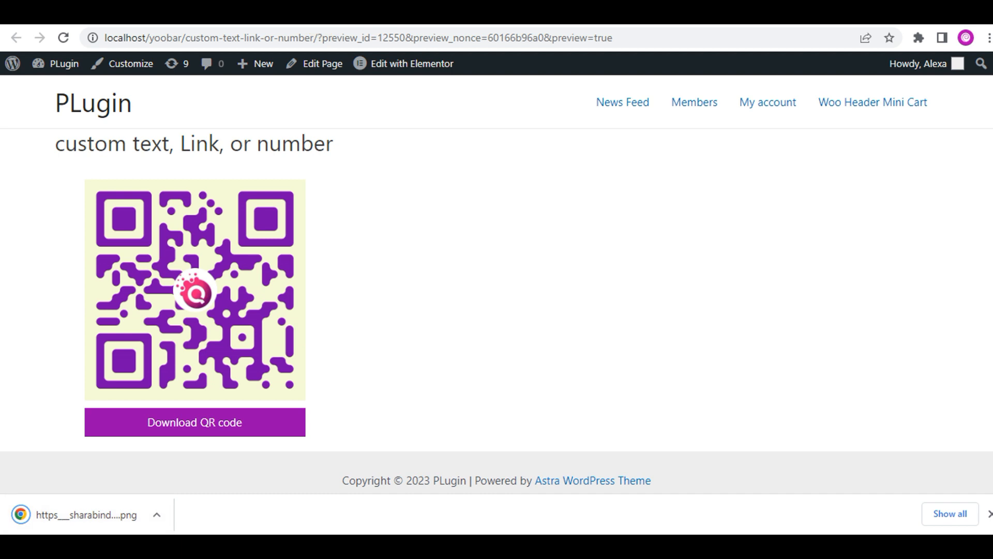
left_click(403, 63)
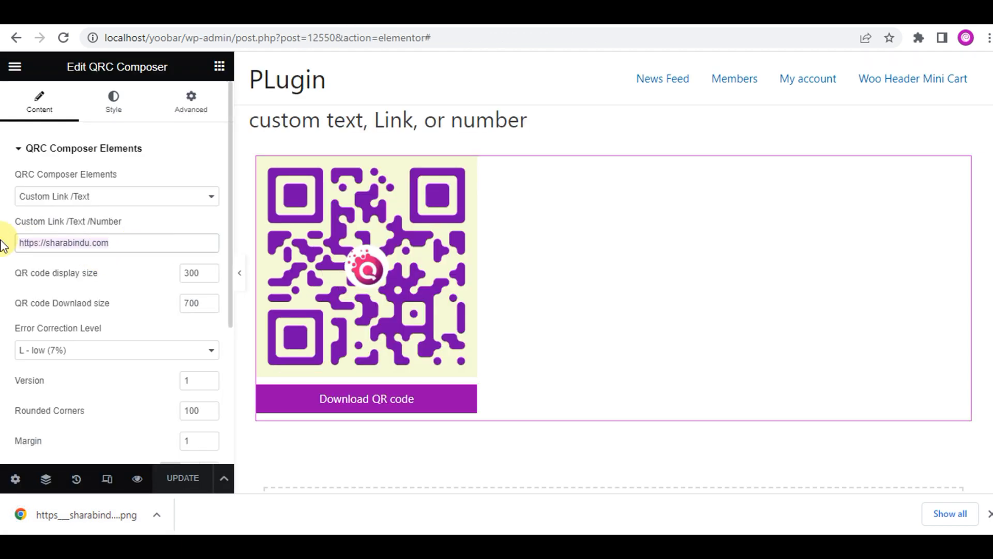
- Change the QR code text to 'Hello, This is text' and save with UPDATE
type("Hello, This is text")
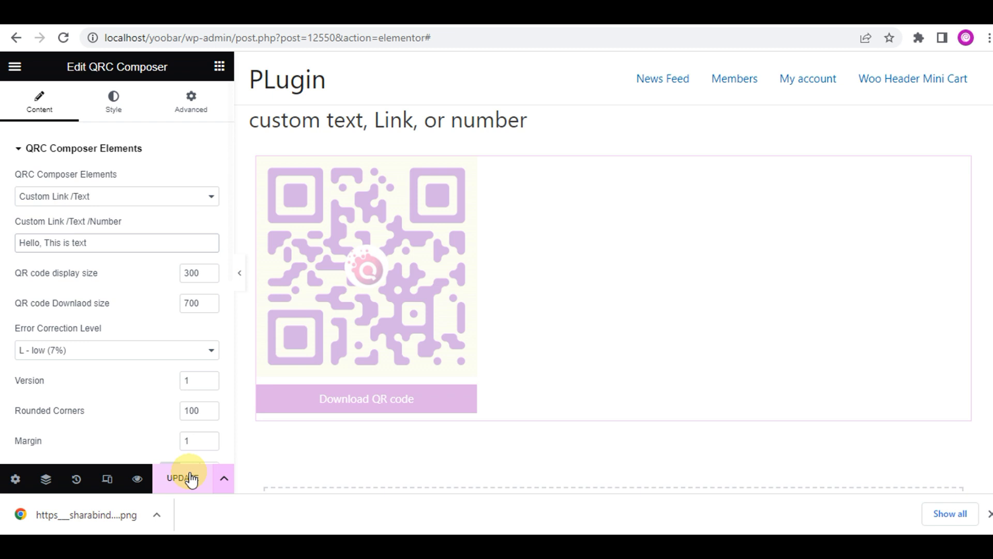
left_click(186, 478)
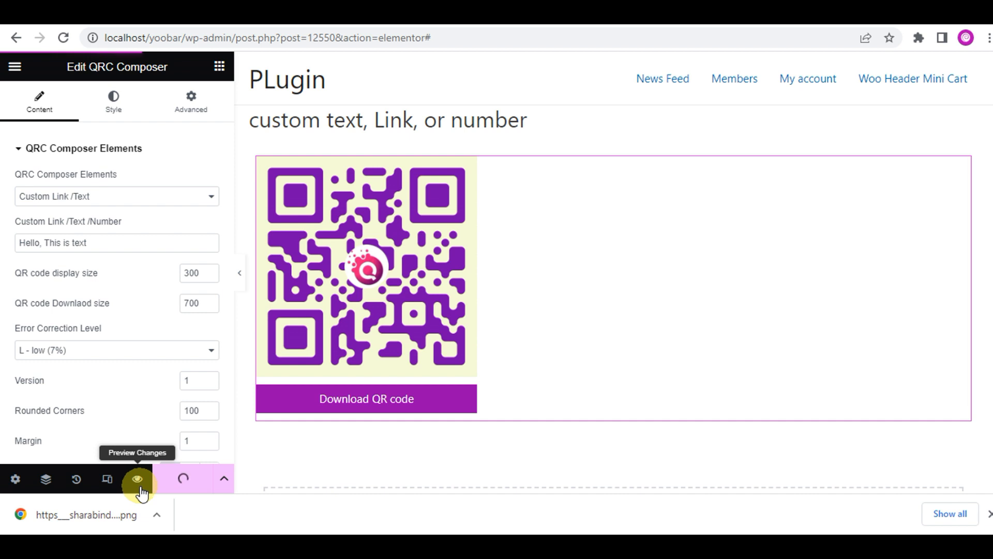
- Preview the updated page, download the new QR code PNG, and open it from Chrome's download bar
left_click(138, 479)
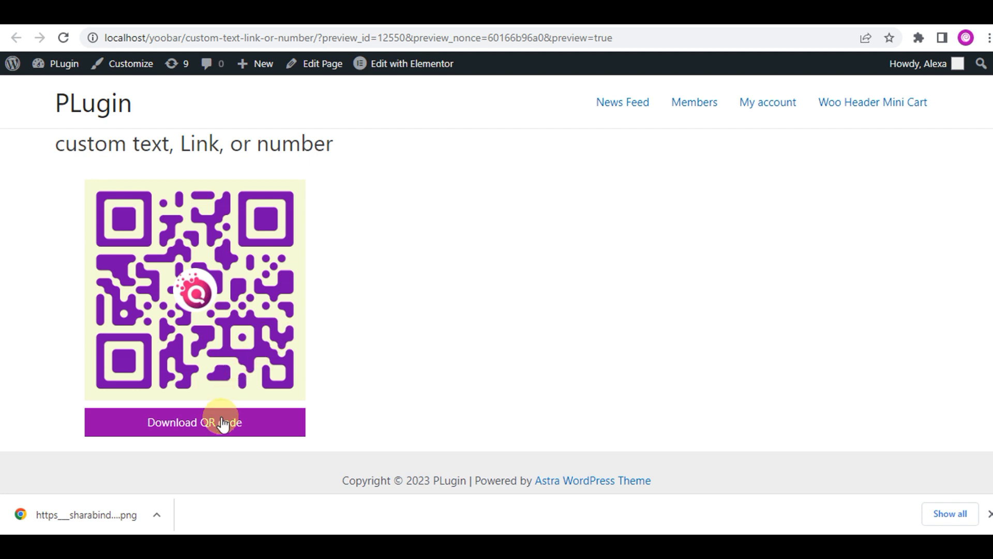
left_click(194, 422)
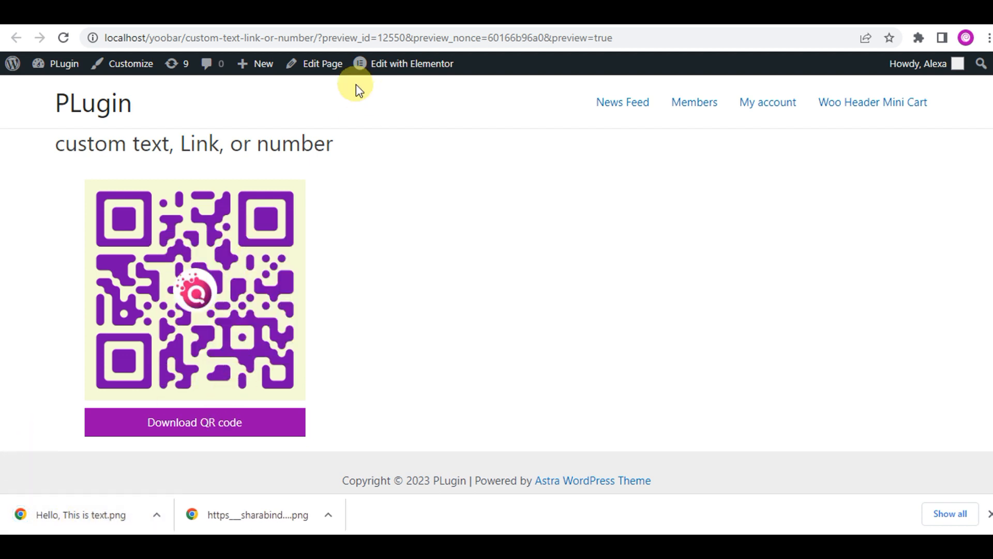
left_click(403, 63)
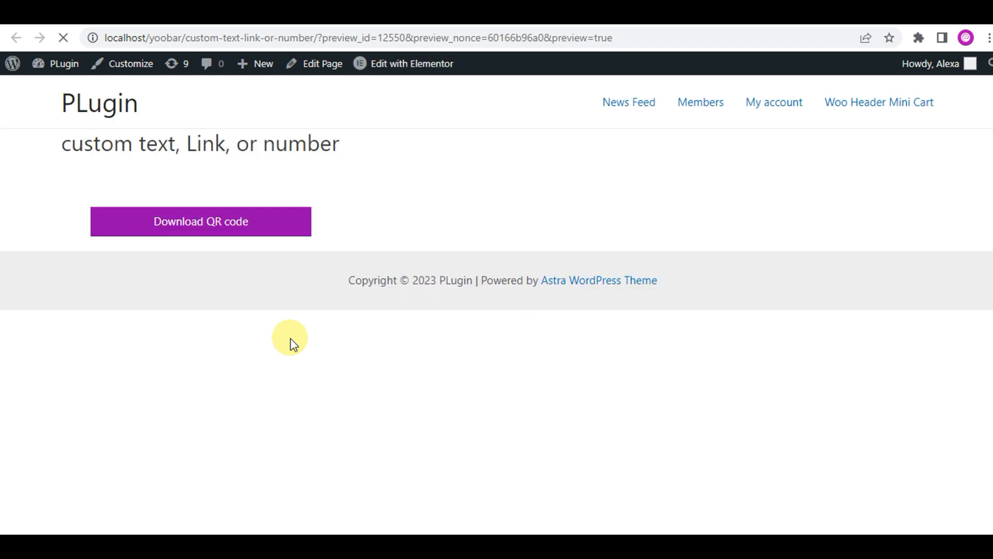
left_click(200, 221)
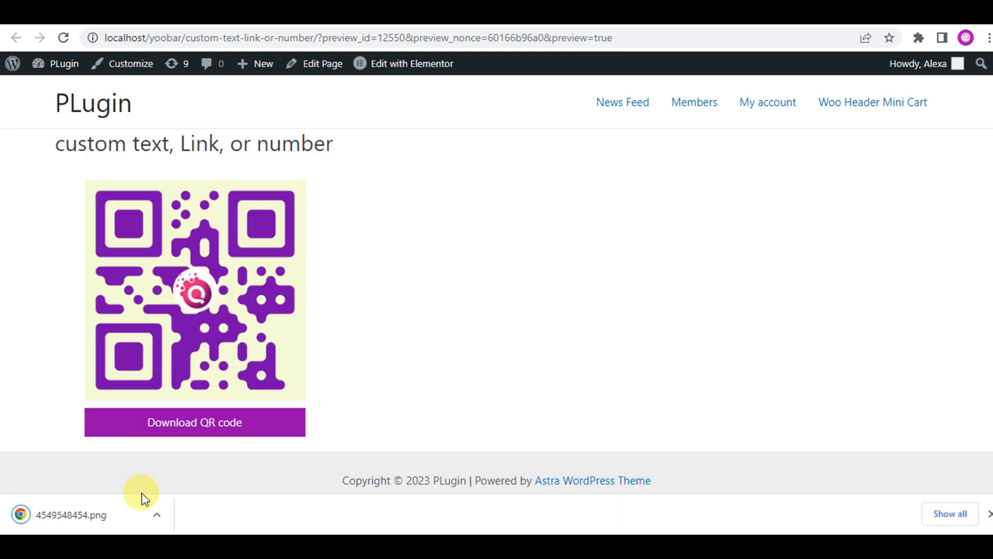
left_click(71, 514)
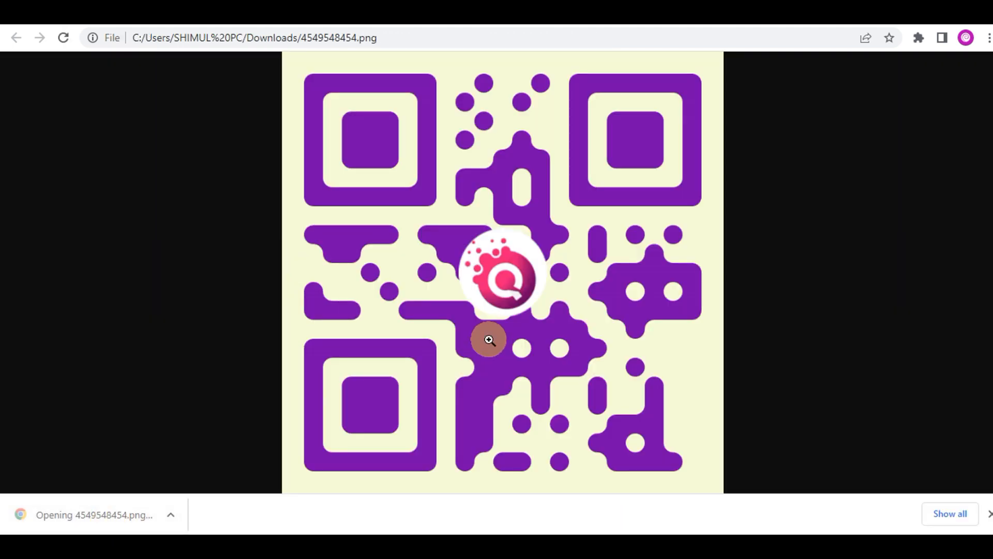